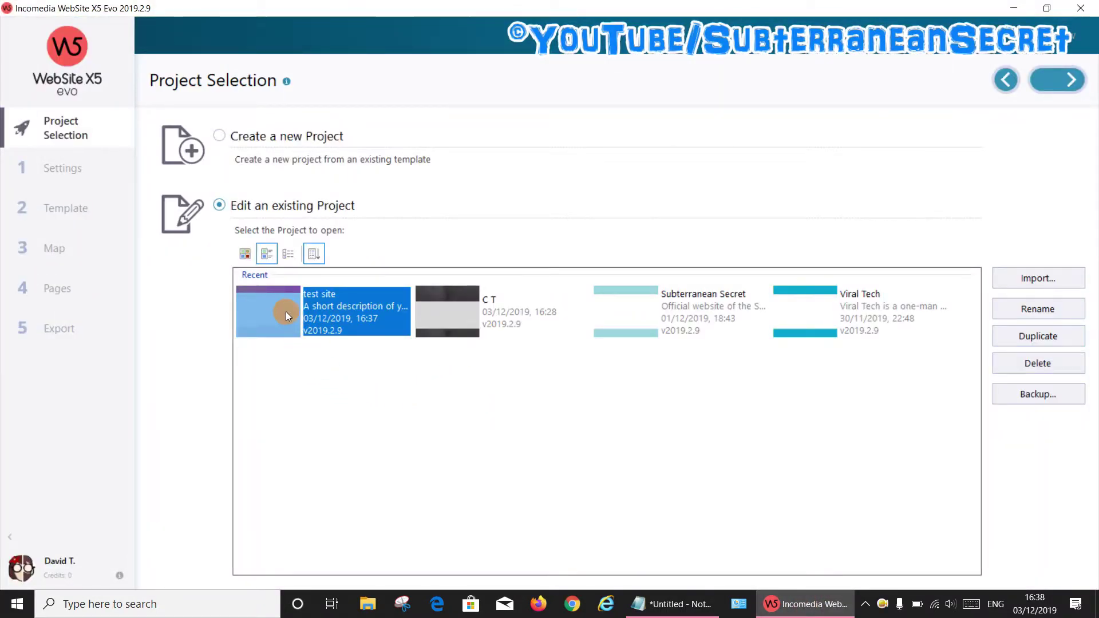
- Open the 'test site' project and show its Export options in the sidebar
double_click(289, 313)
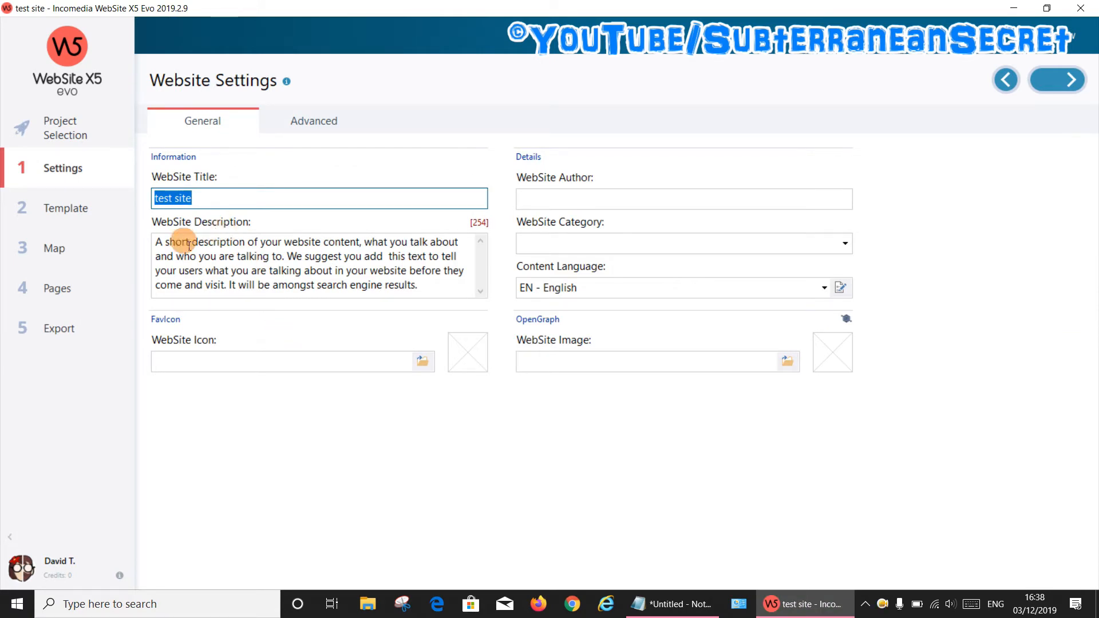
click(59, 328)
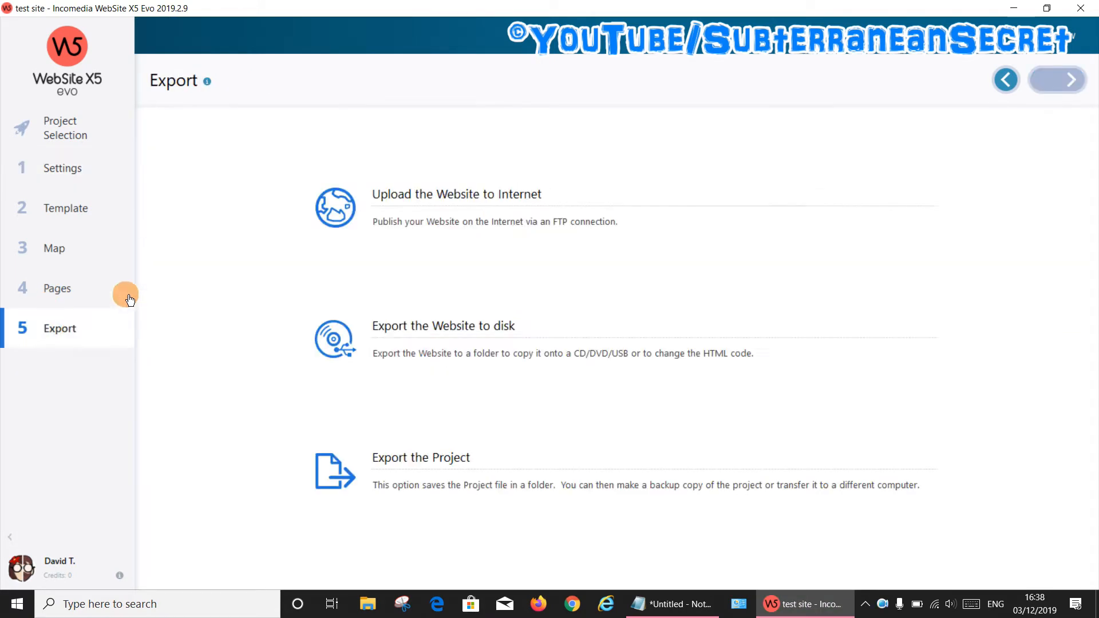
mouse_move(398, 202)
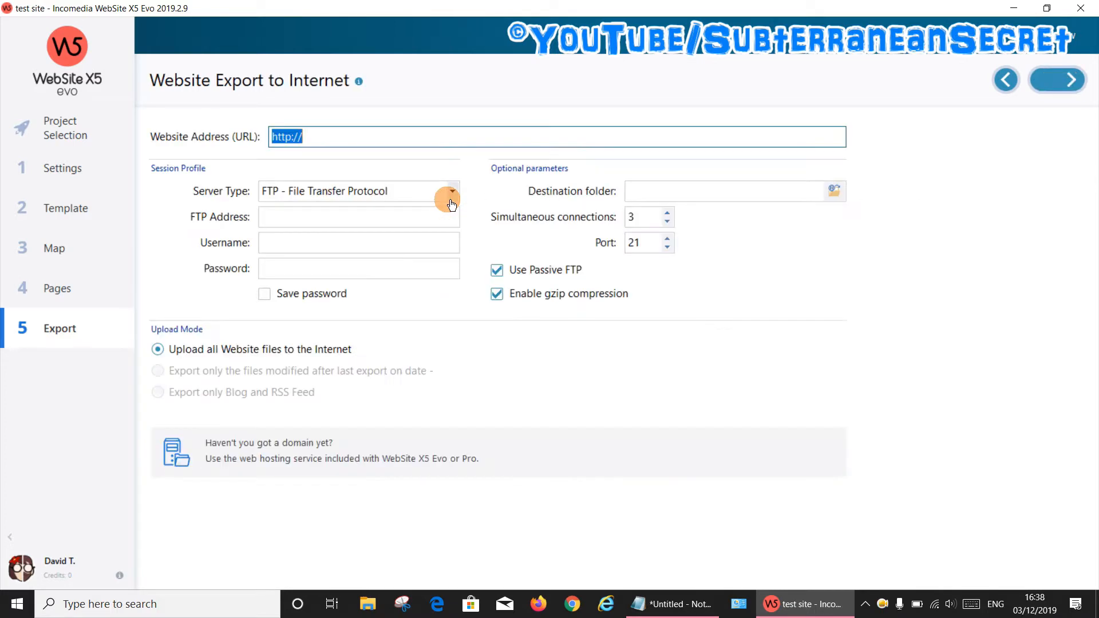
mouse_move(306, 160)
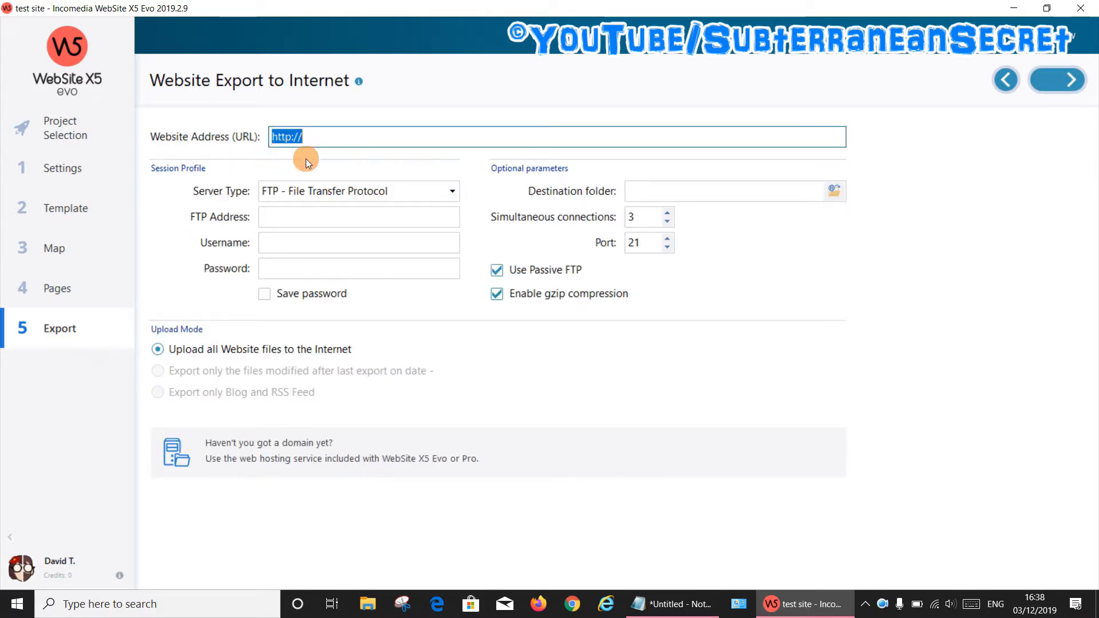
mouse_move(688, 129)
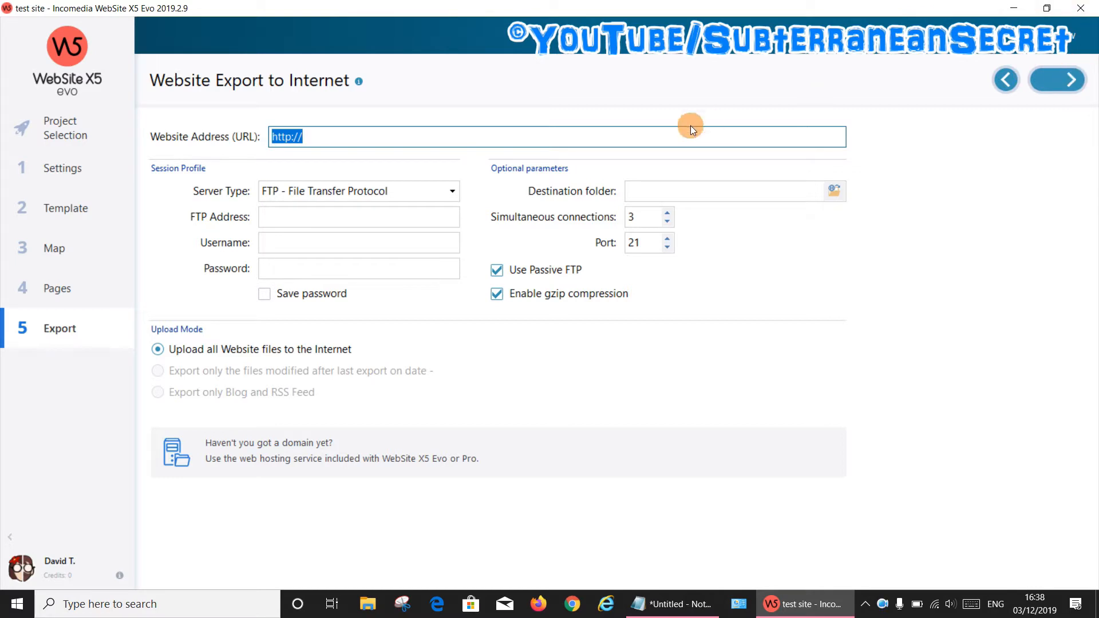
mouse_move(414, 176)
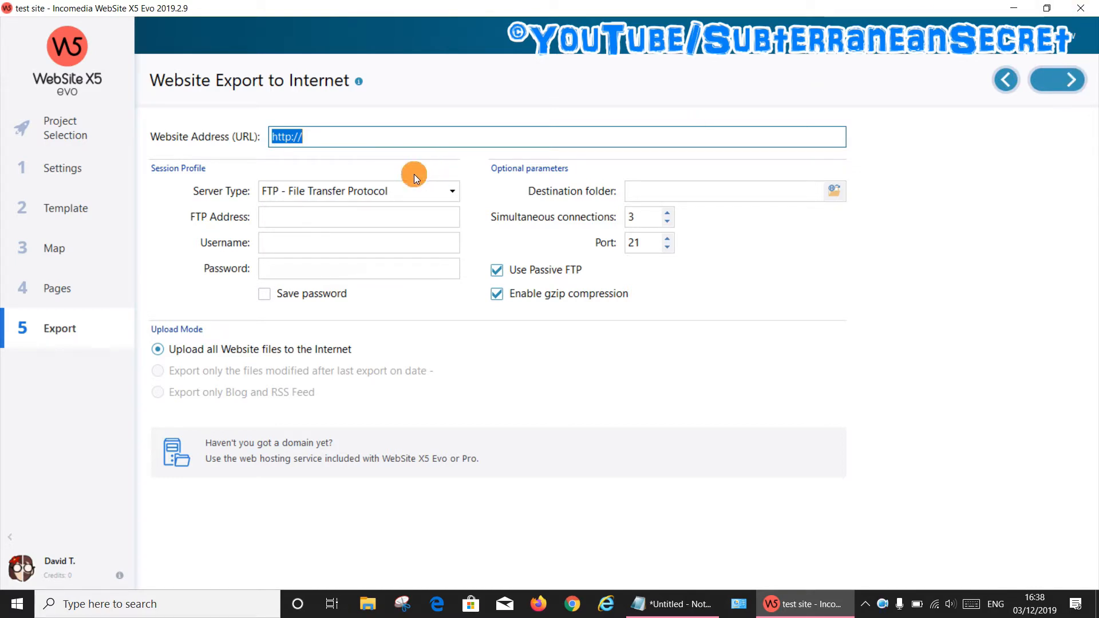
mouse_move(527, 216)
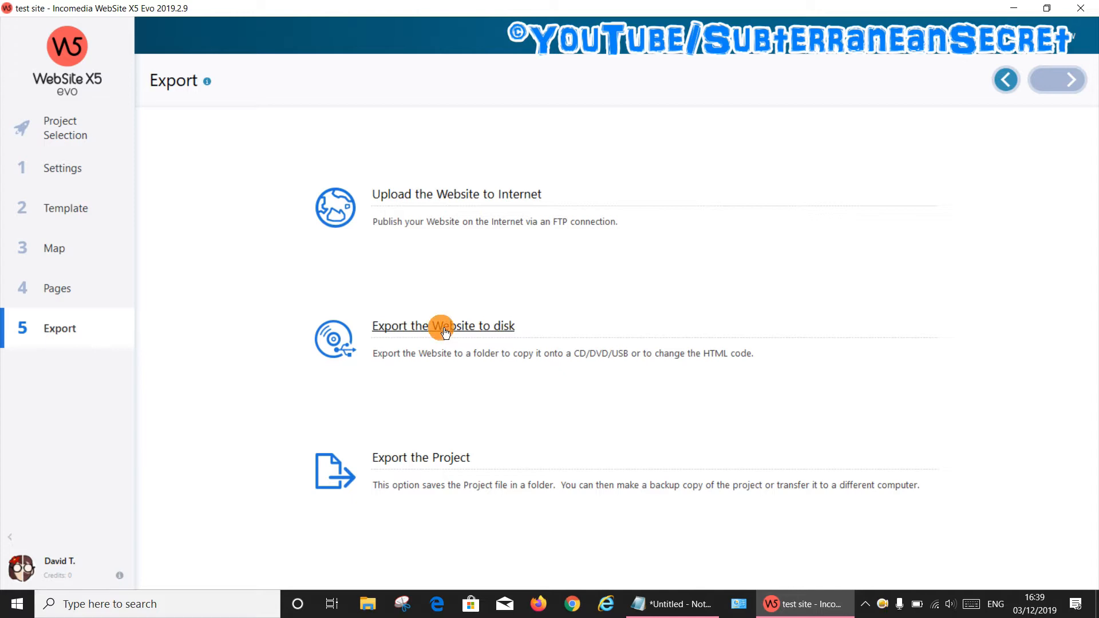
- Export the website to disk at D:\Downloads\Test site\ and confirm the success message
click(443, 325)
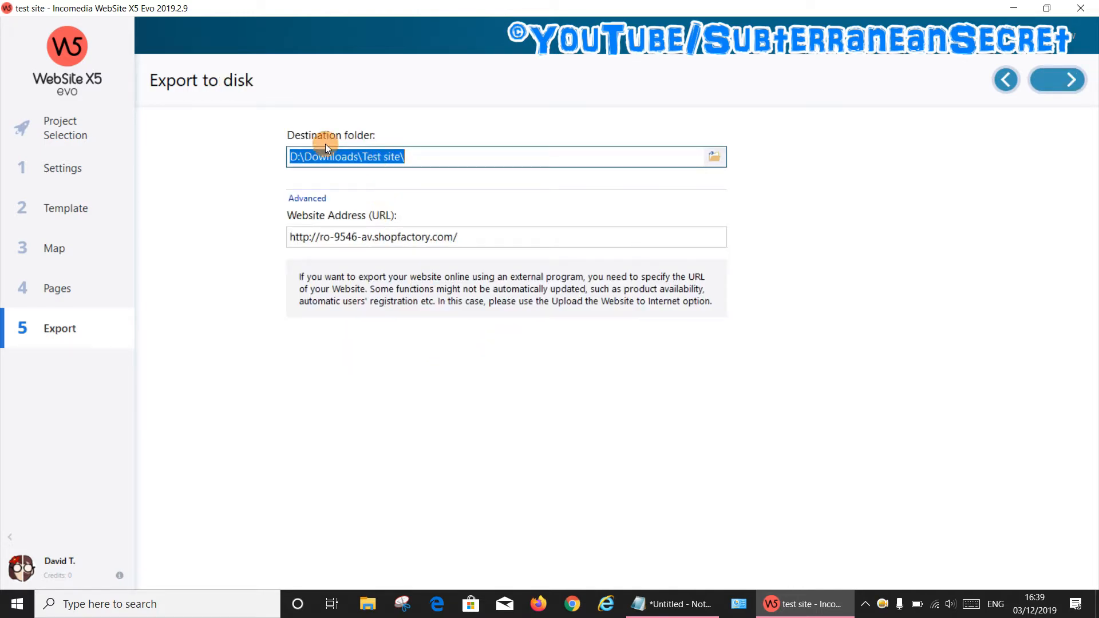
mouse_move(370, 163)
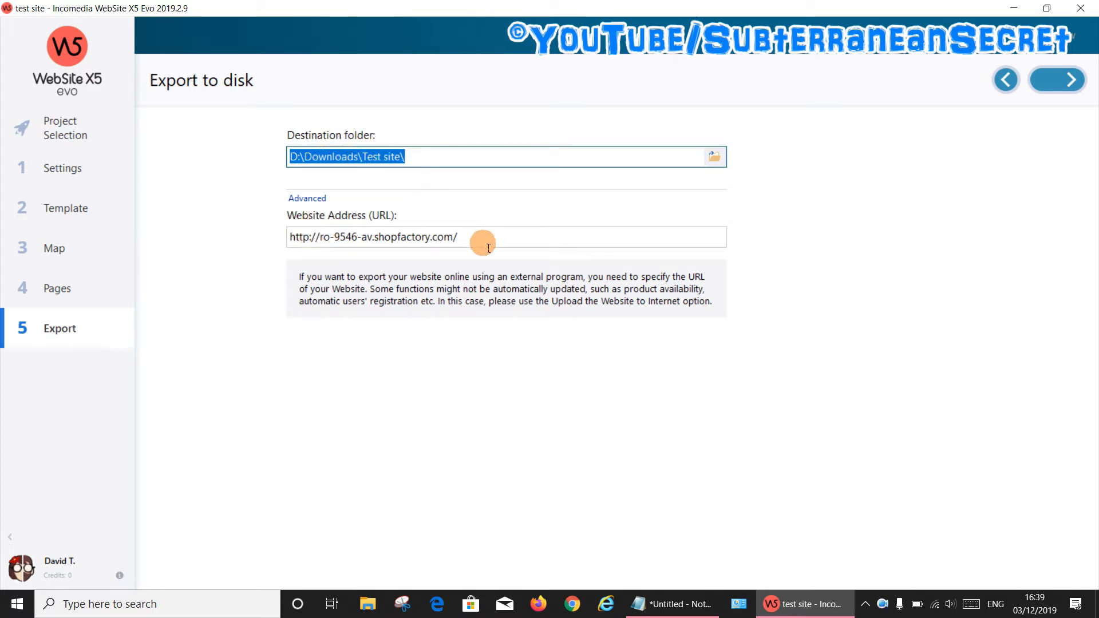
click(488, 238)
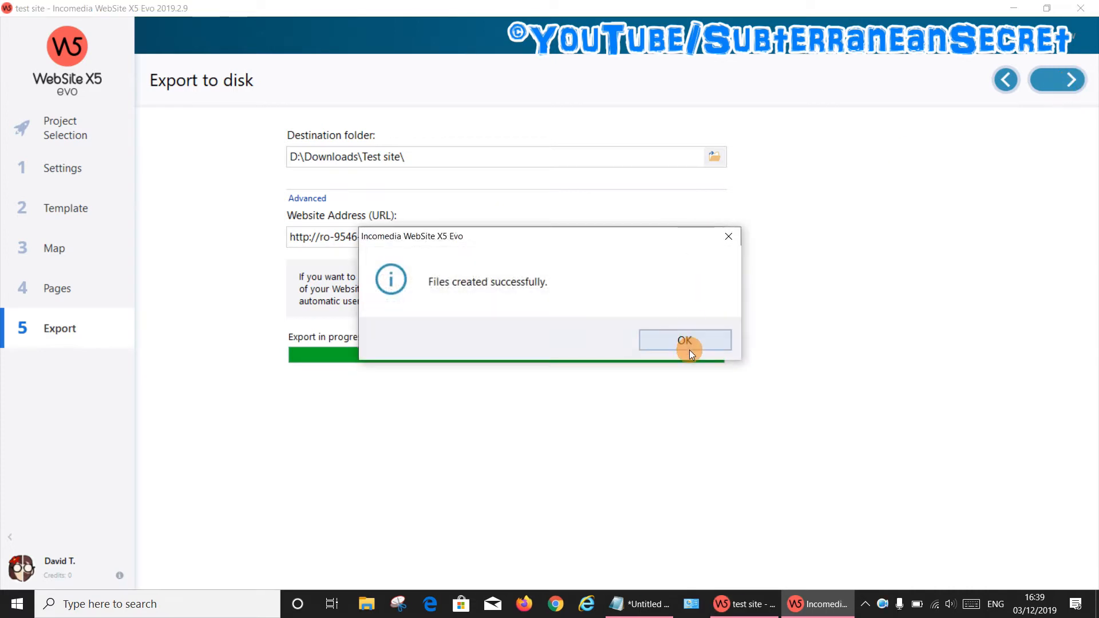
click(684, 341)
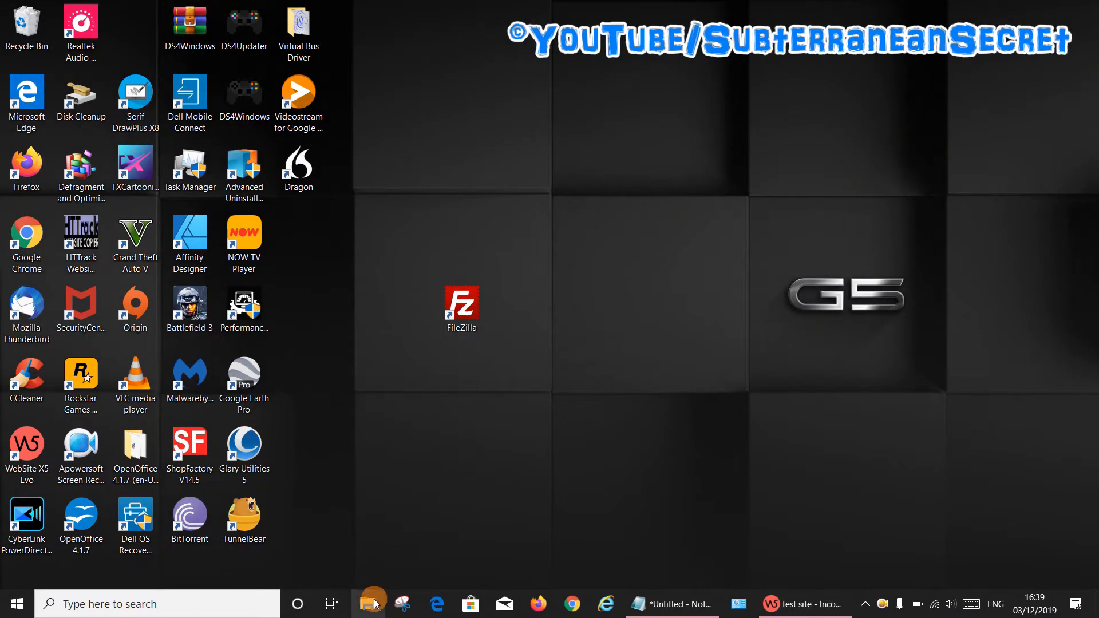
- Browse in File Explorer to Downloads > Test site to see the exported files
click(368, 604)
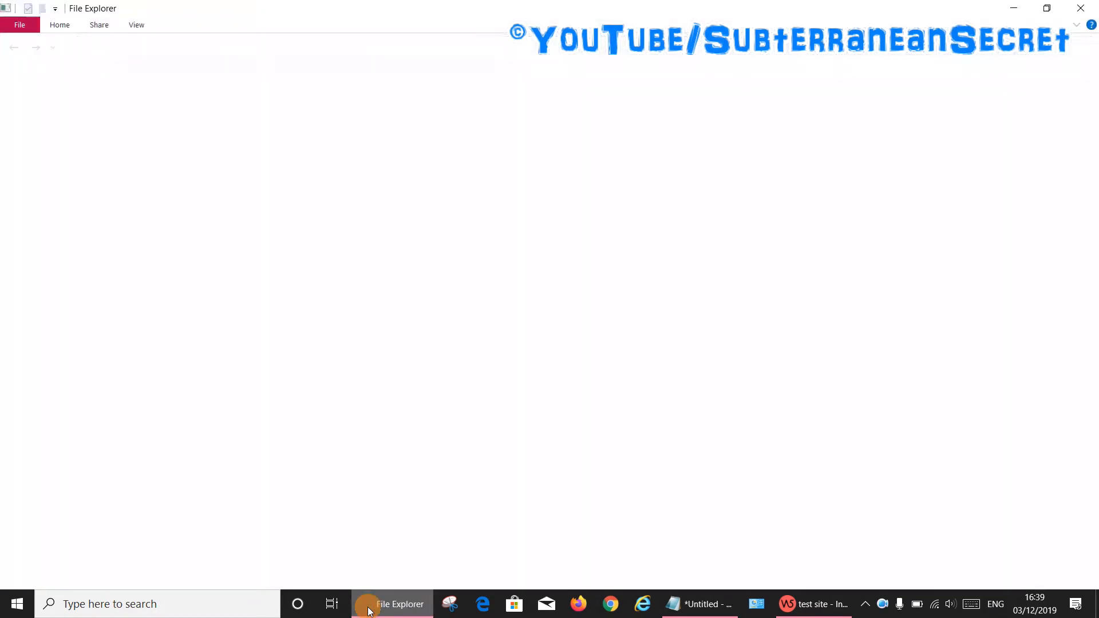
click(369, 605)
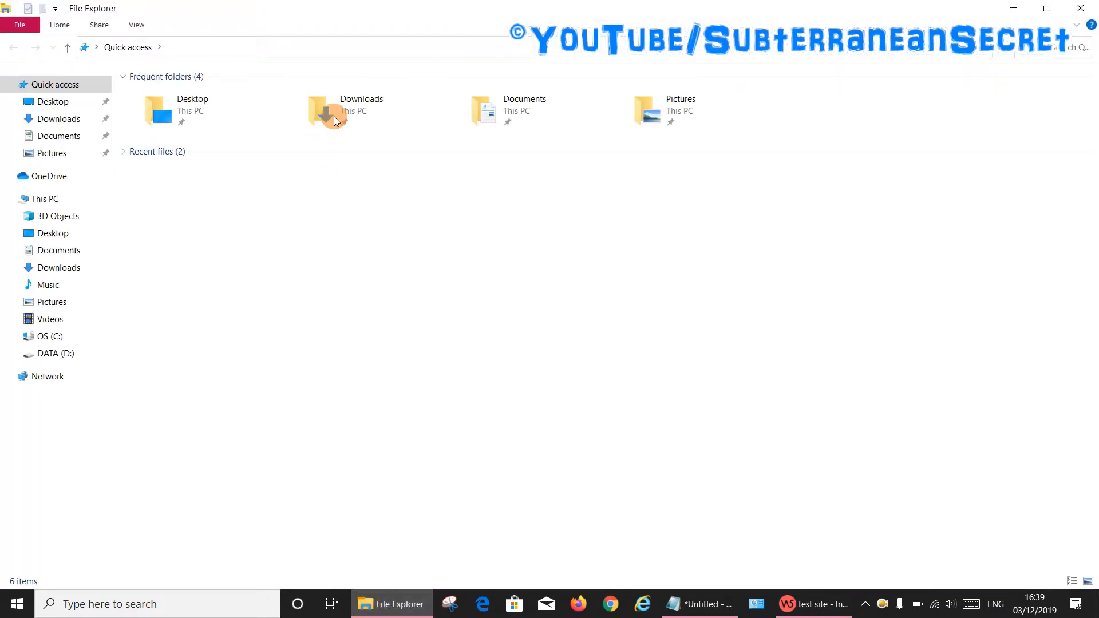
double_click(318, 109)
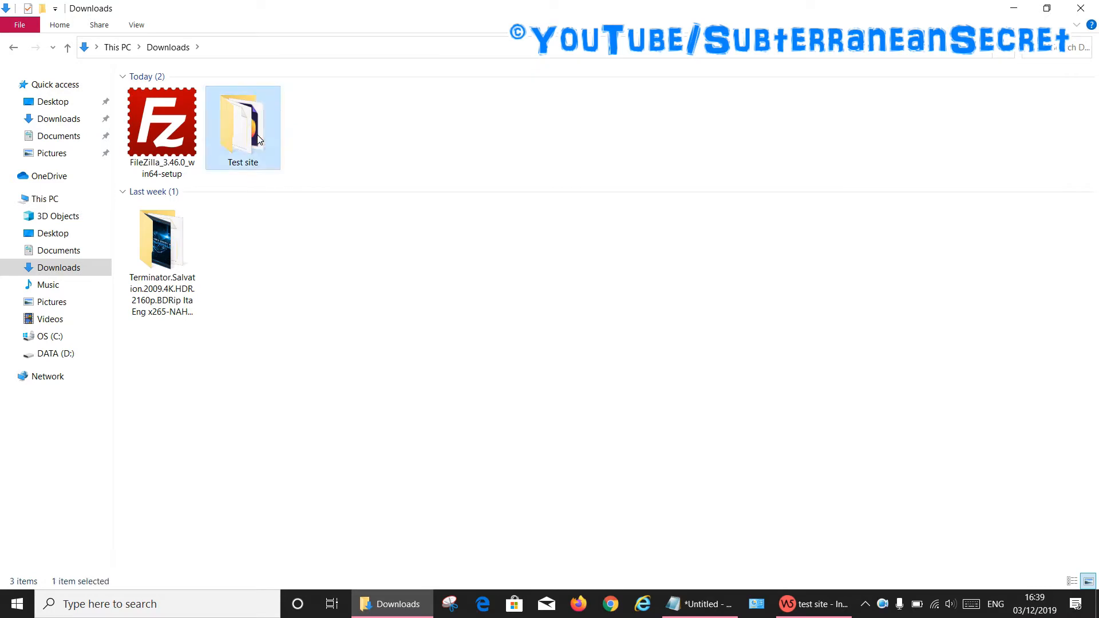
double_click(242, 120)
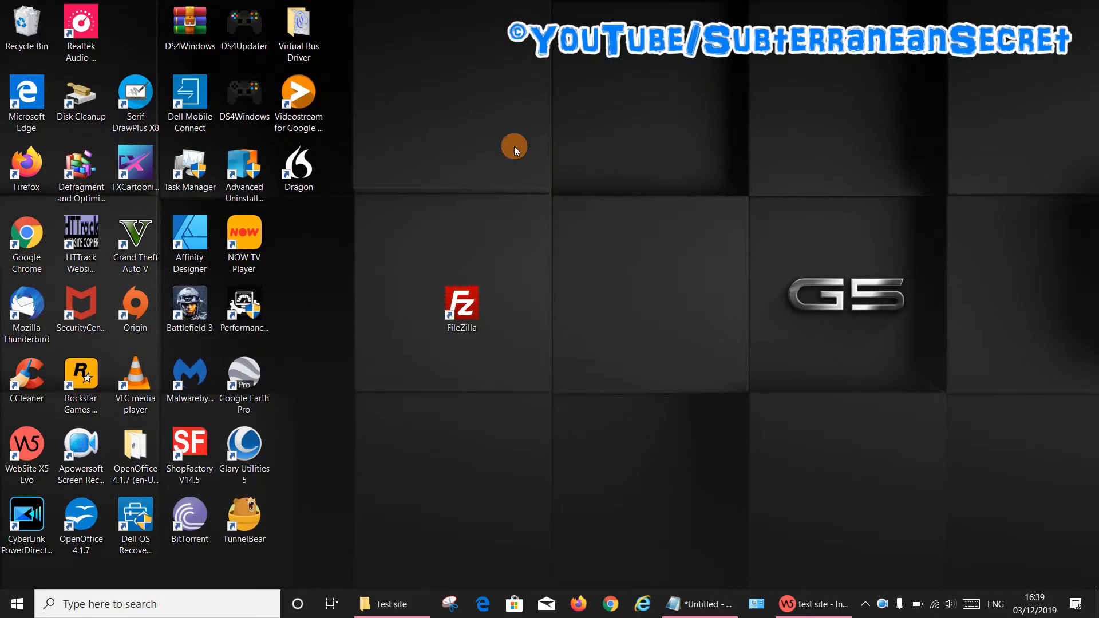
mouse_move(515, 293)
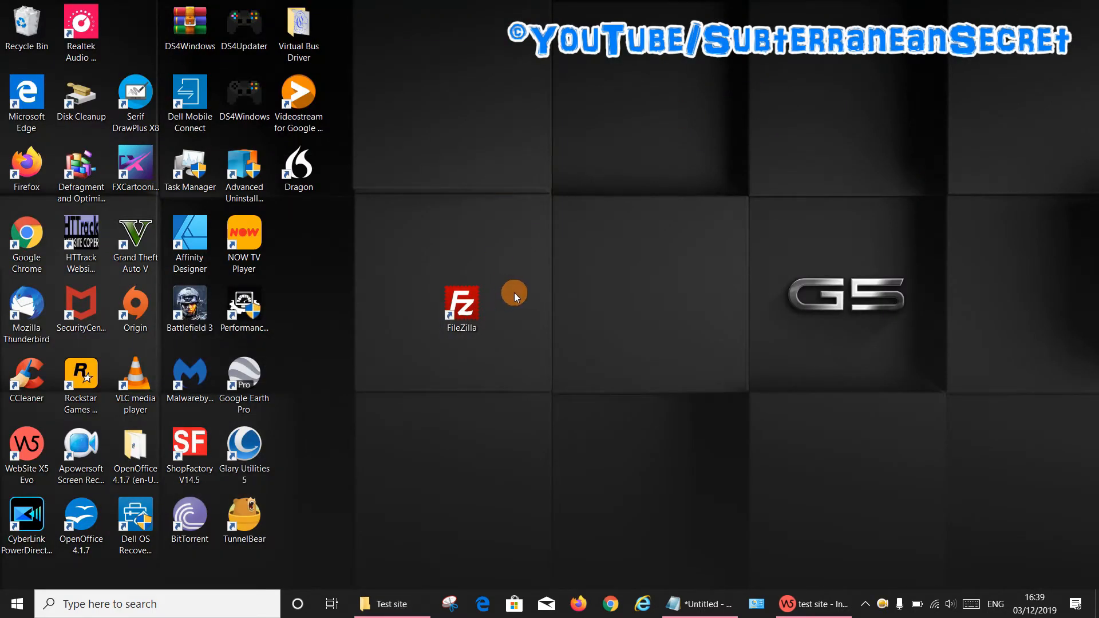
mouse_move(362, 303)
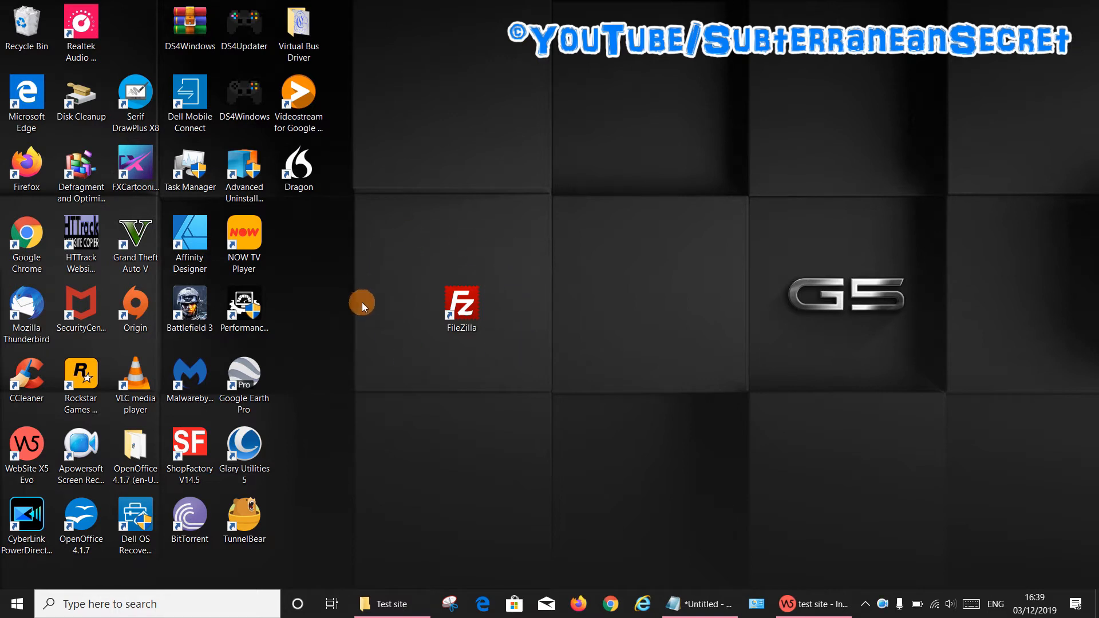
mouse_move(516, 359)
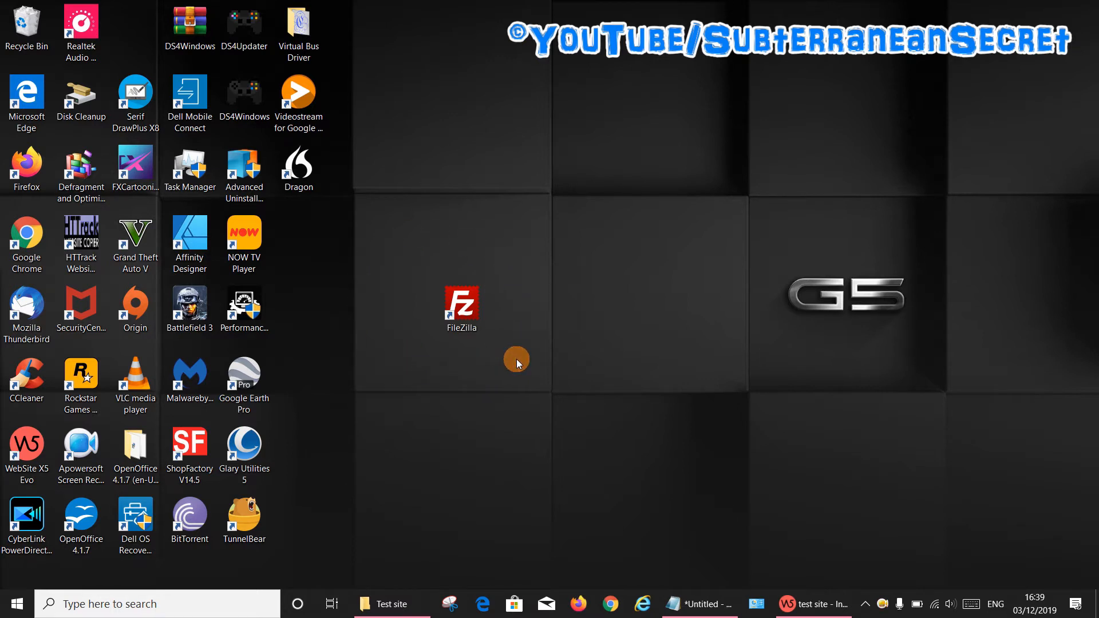
mouse_move(517, 323)
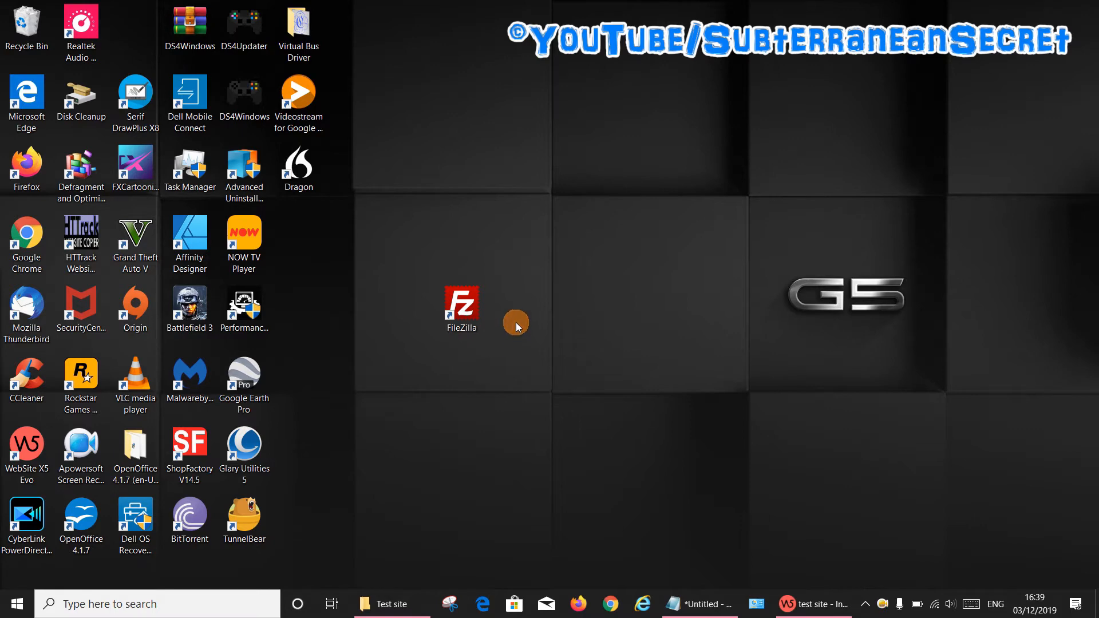
- Start FileZilla from its desktop shortcut
click(460, 305)
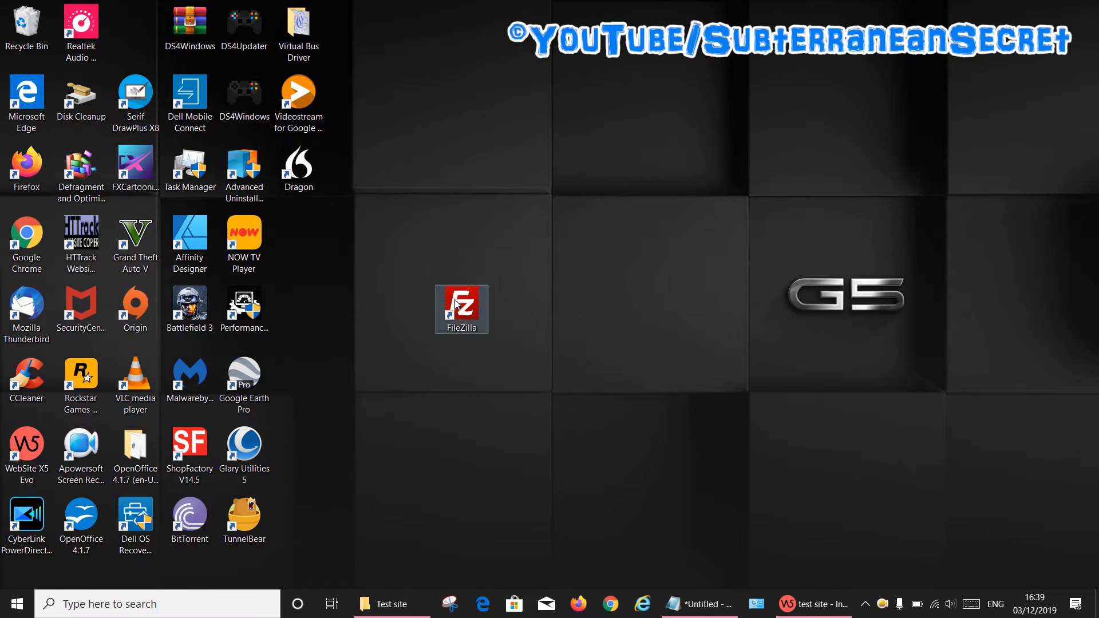
double_click(461, 307)
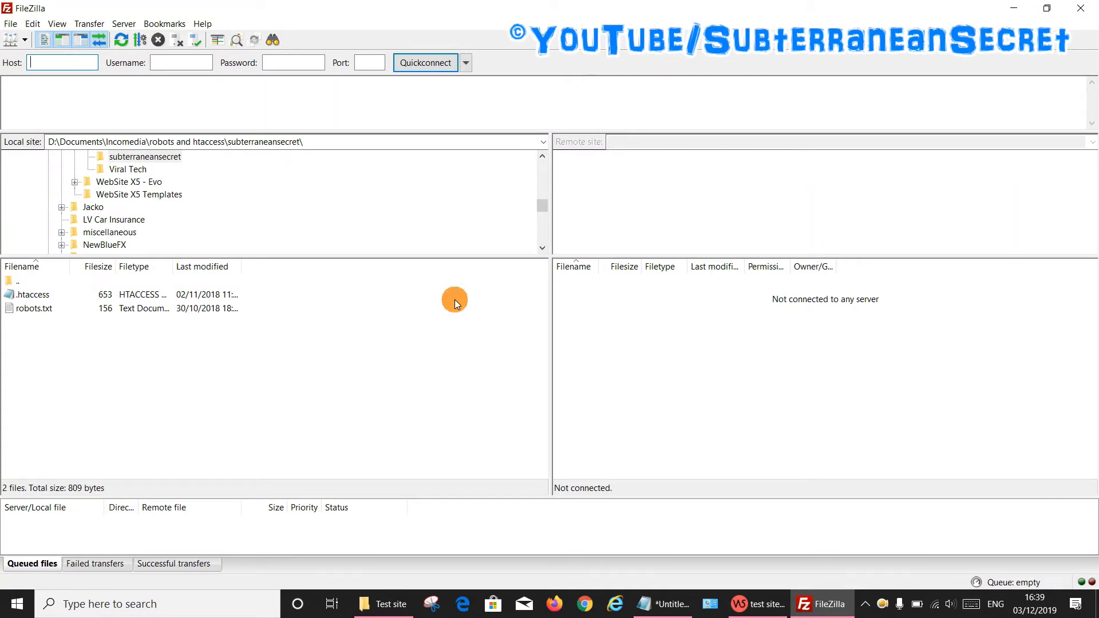
mouse_move(318, 154)
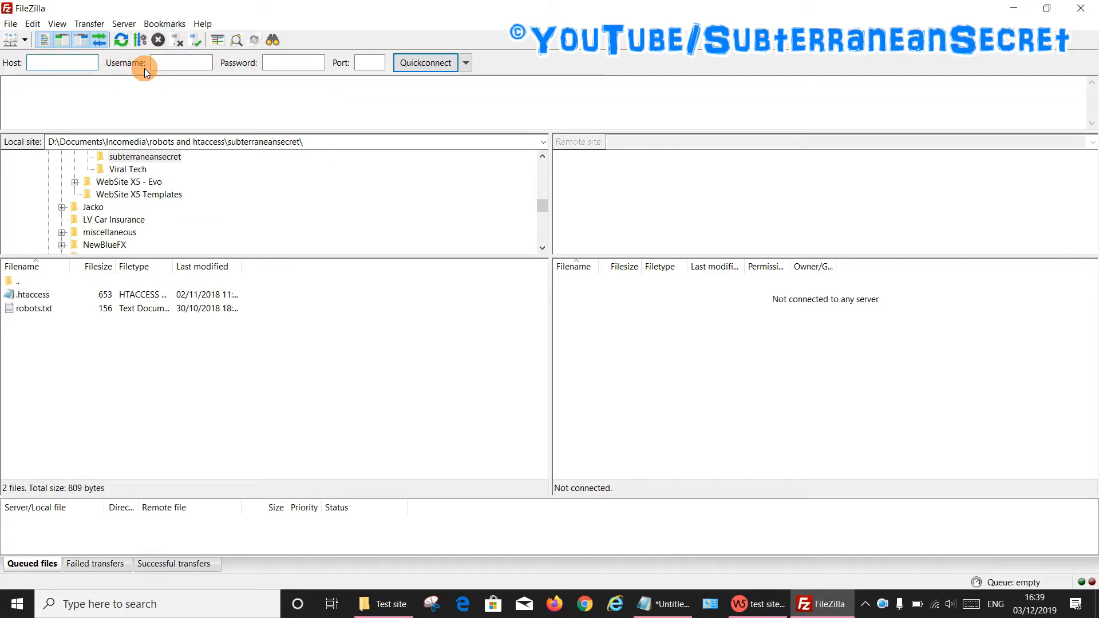
- Show FileZilla's File menu, which lists the Site Manager
click(61, 62)
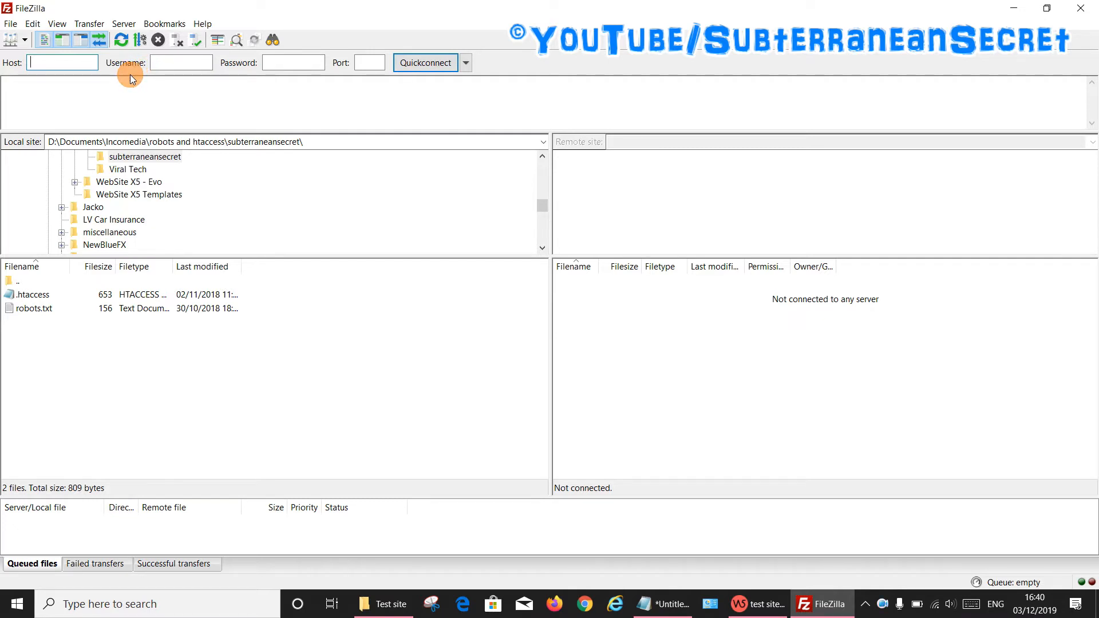
click(14, 23)
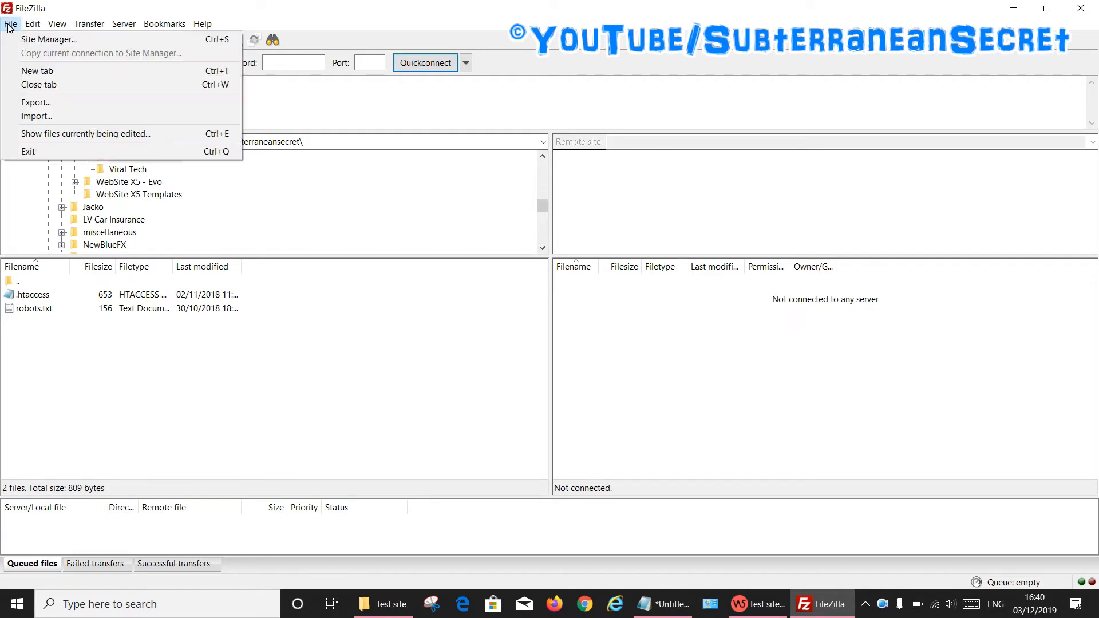
- Create a new Site Manager entry named 'test' with host webhost.shopfactory.com from the notes
click(48, 39)
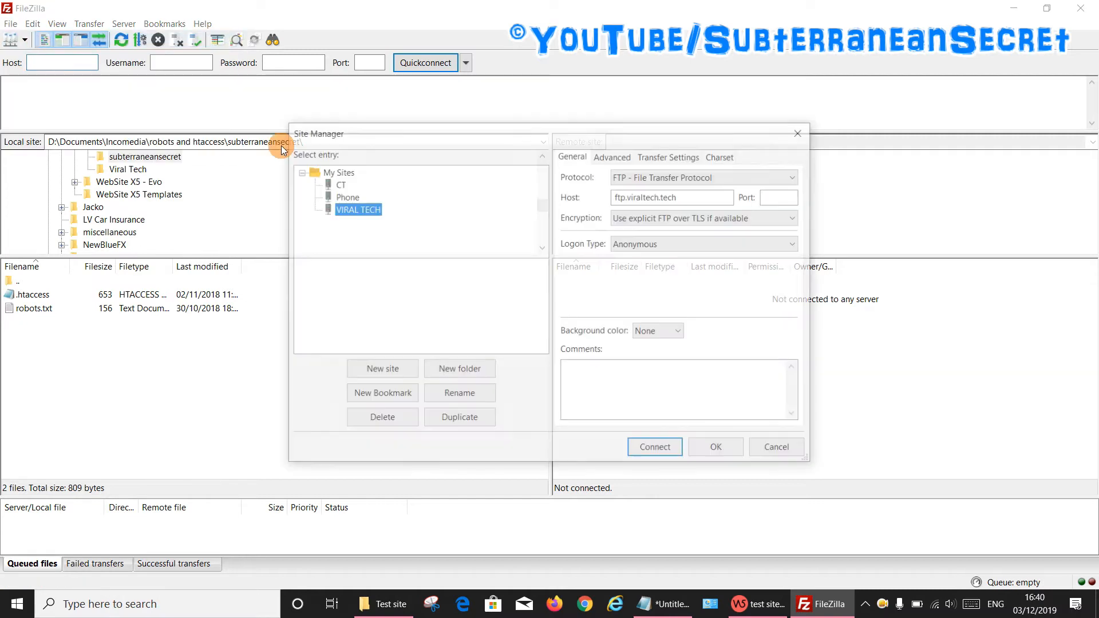
click(343, 197)
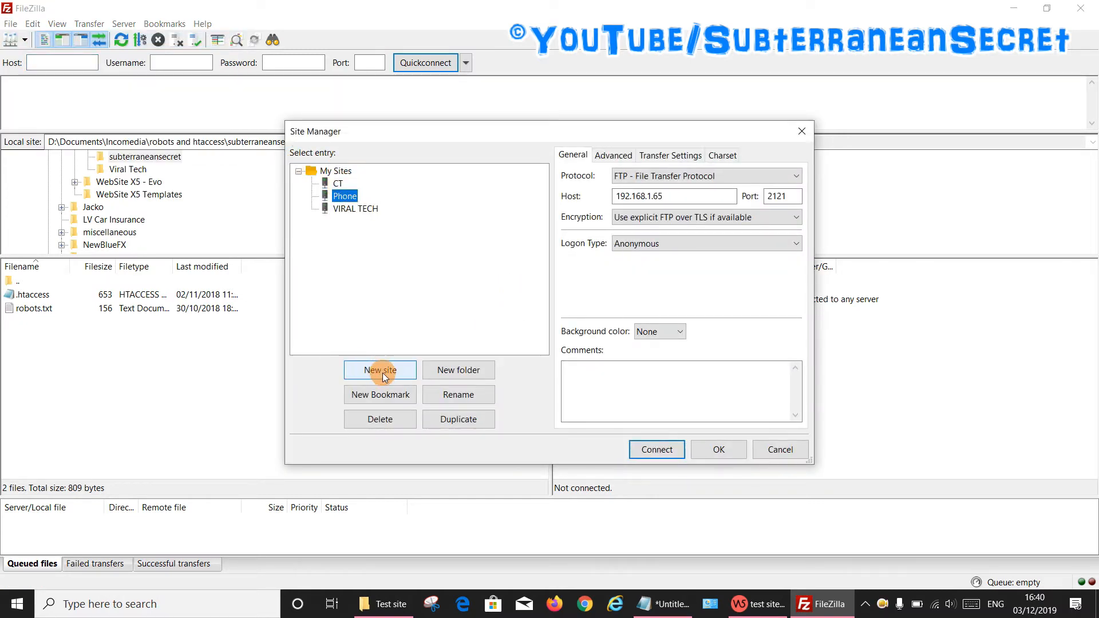
click(379, 370)
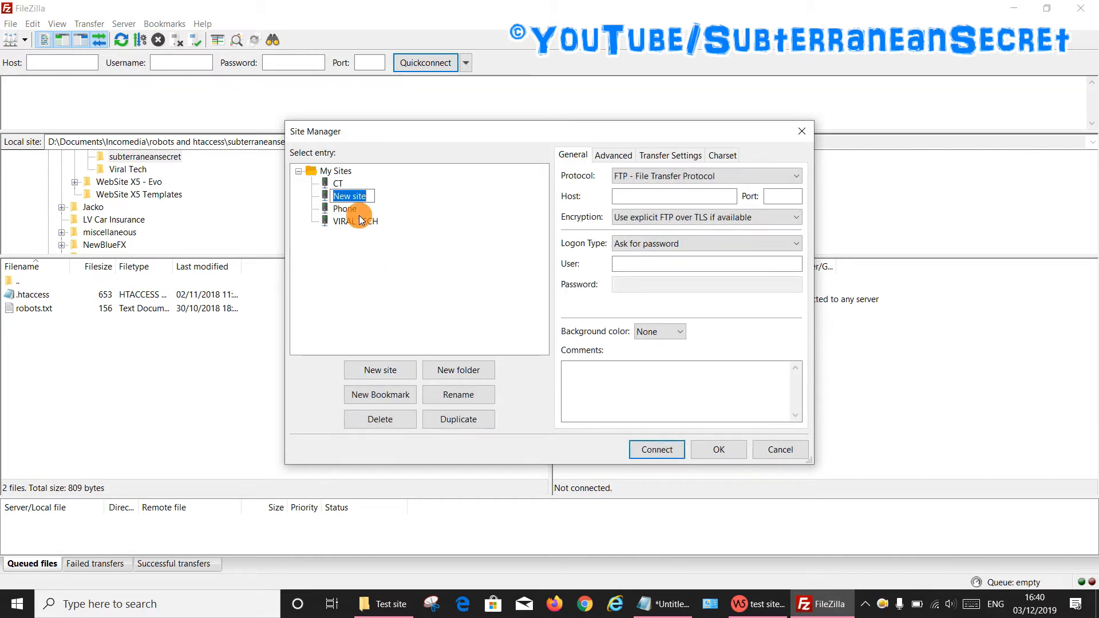
text(test)
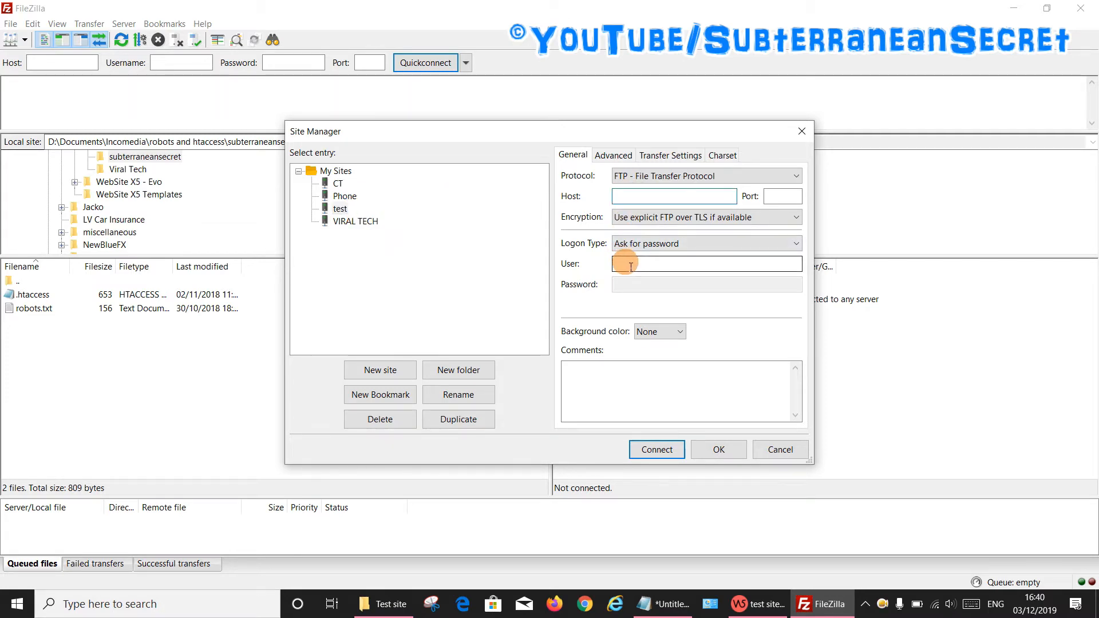
click(669, 605)
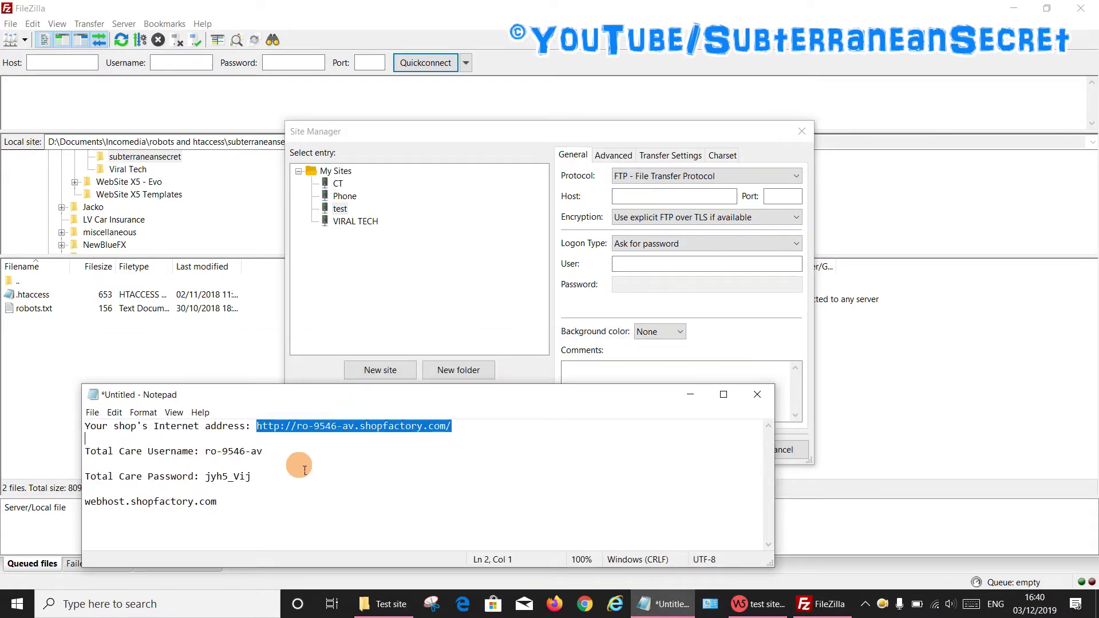
double_click(121, 502)
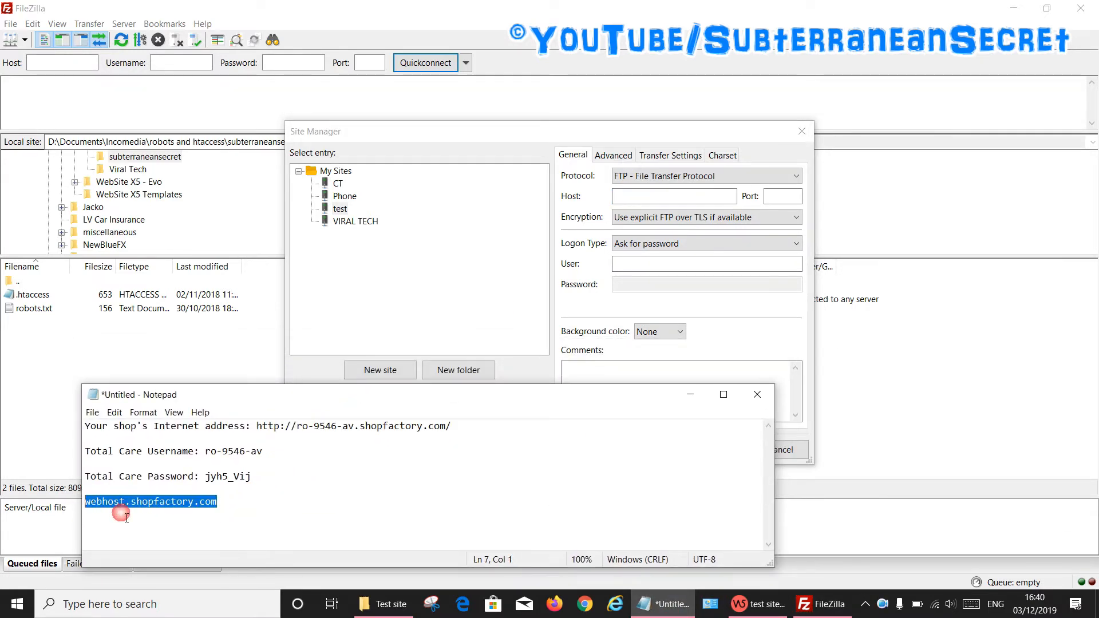
click(675, 196)
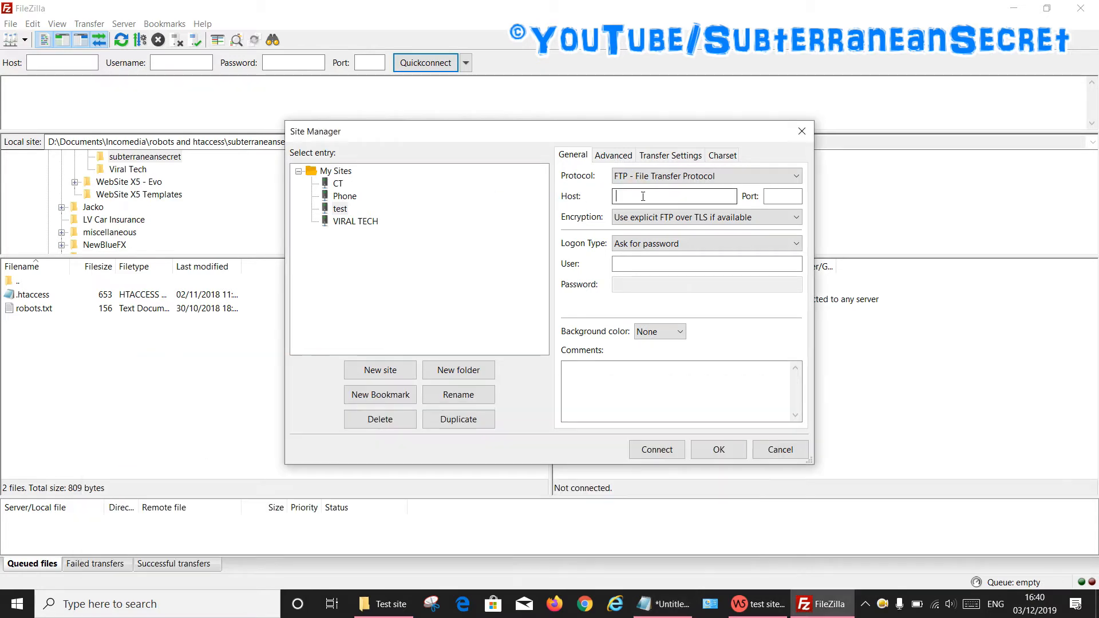
text(webhost.shopfactory.com)
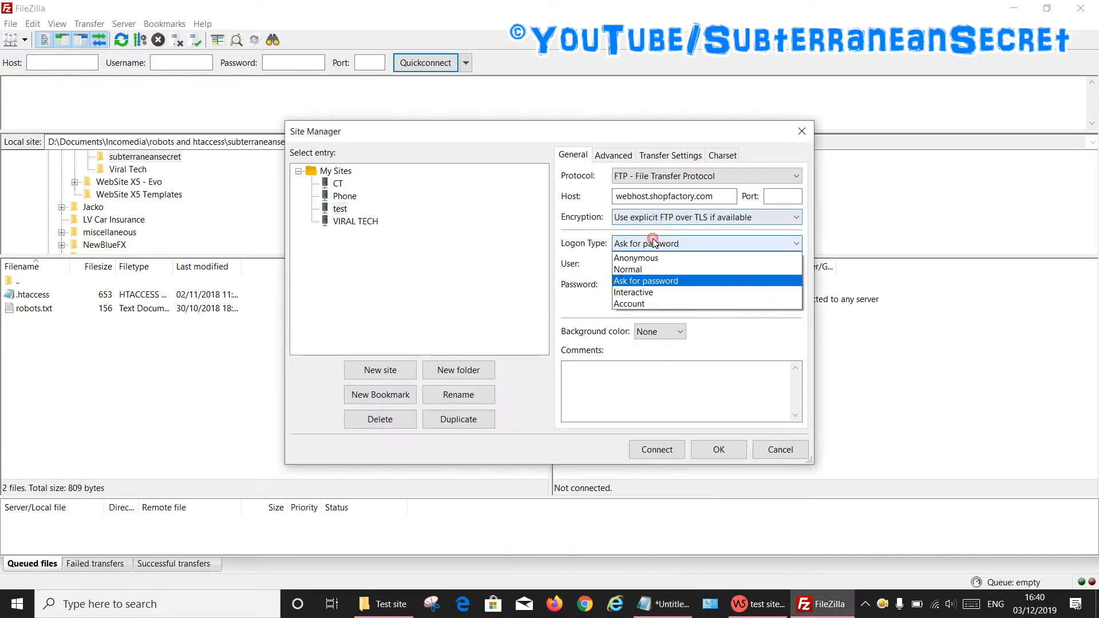
click(627, 269)
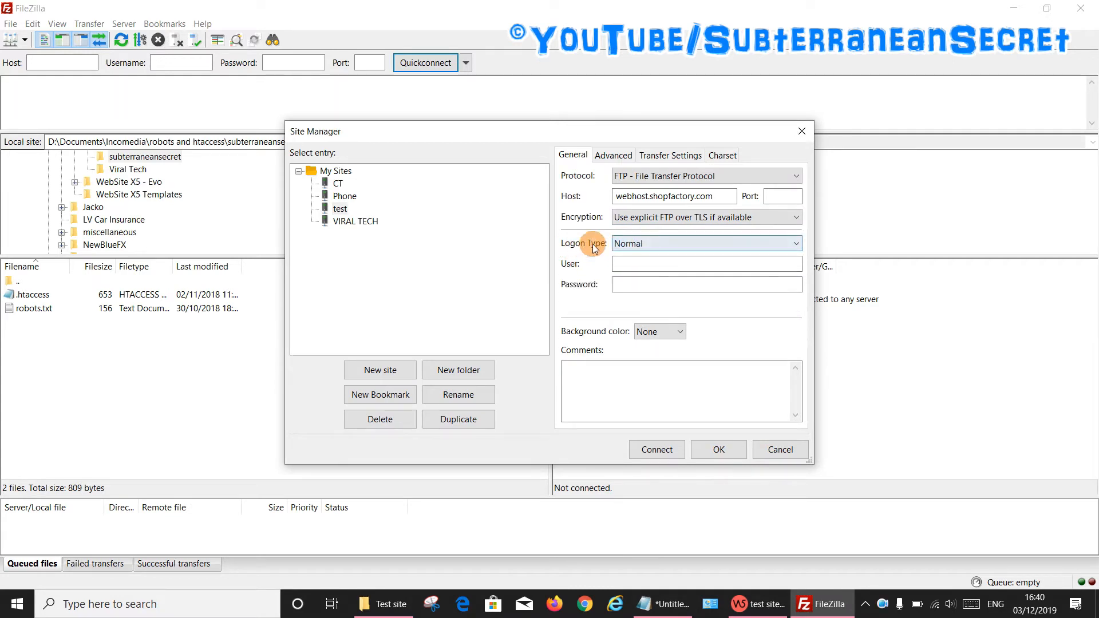
right_click(627, 263)
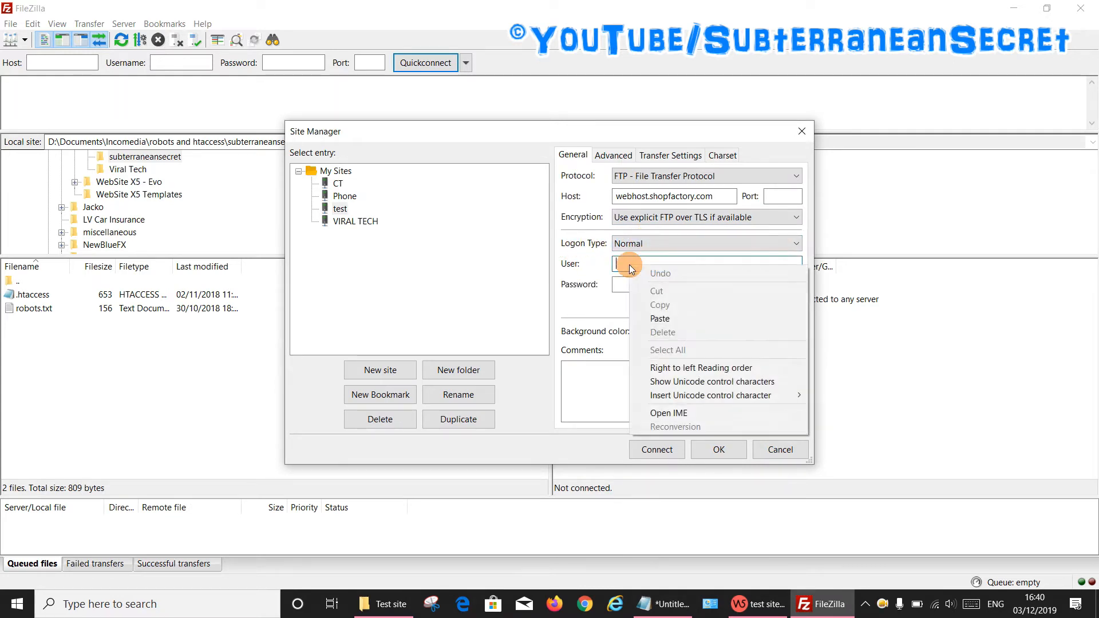
text(ro-9546-av)
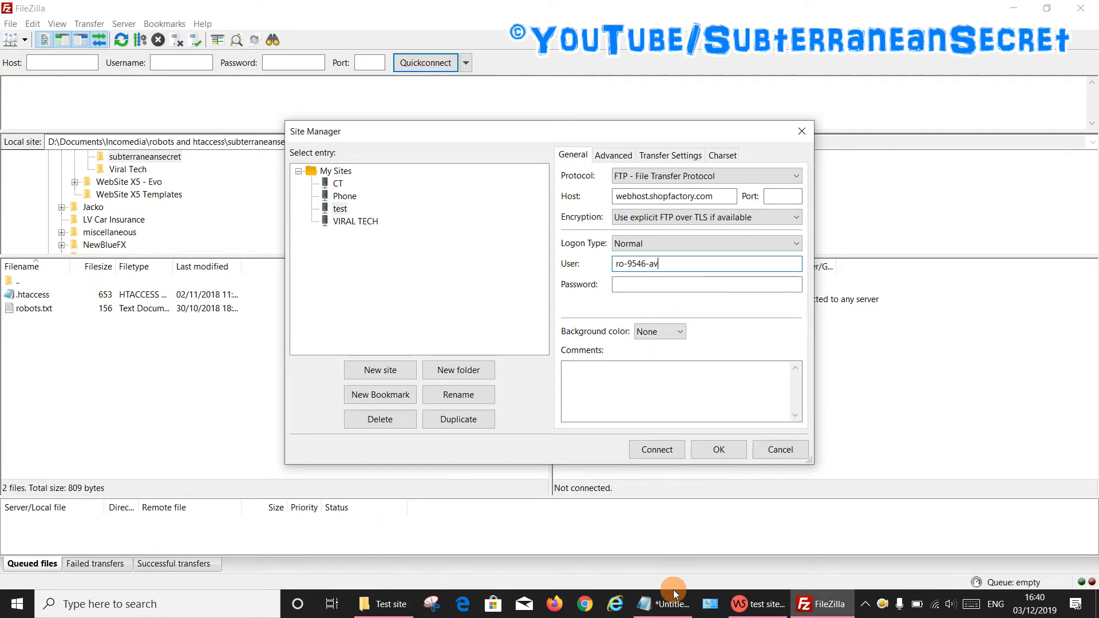
click(673, 605)
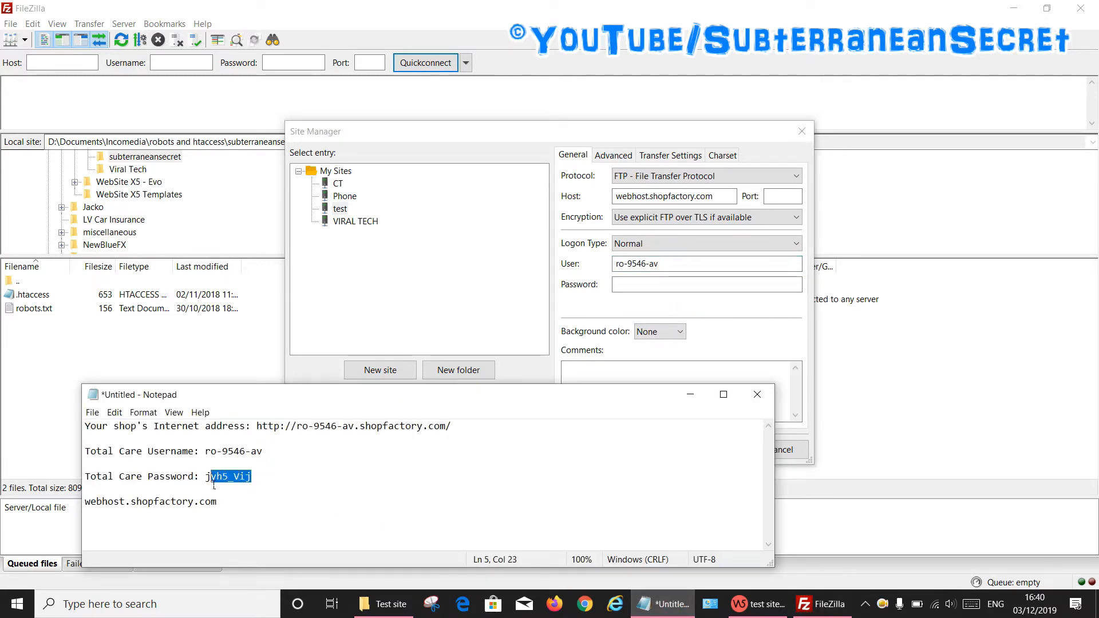
right_click(227, 476)
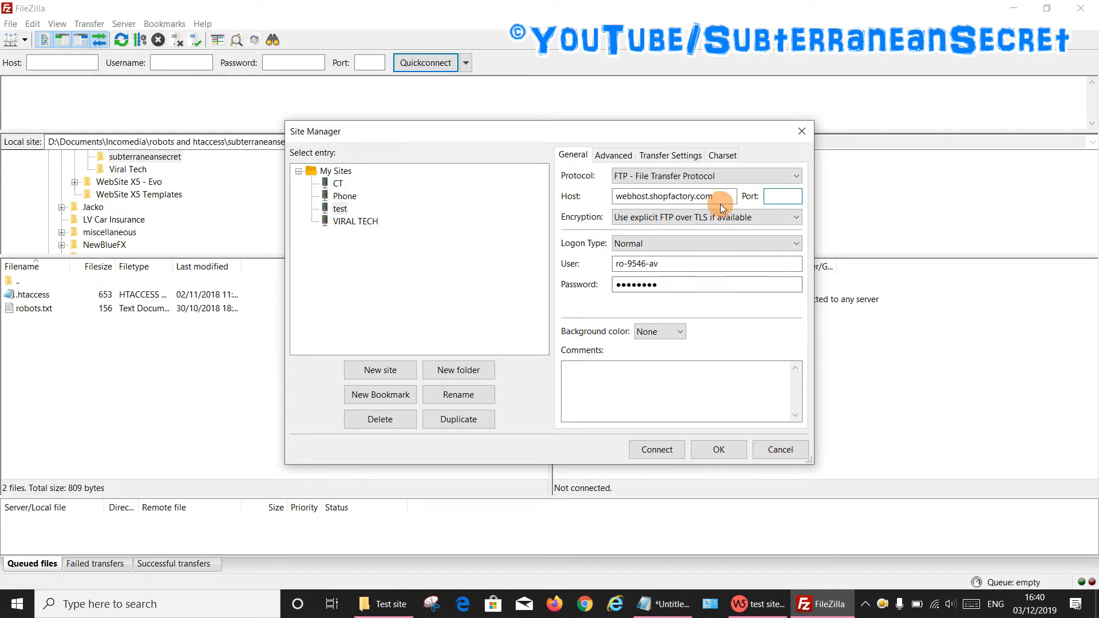
text(21)
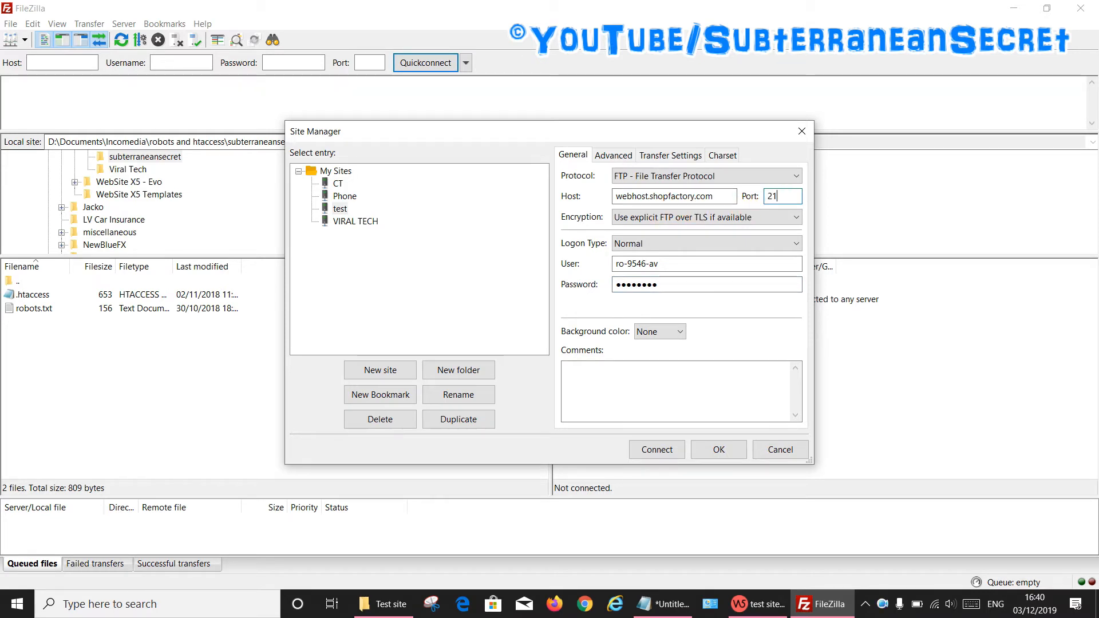
click(719, 449)
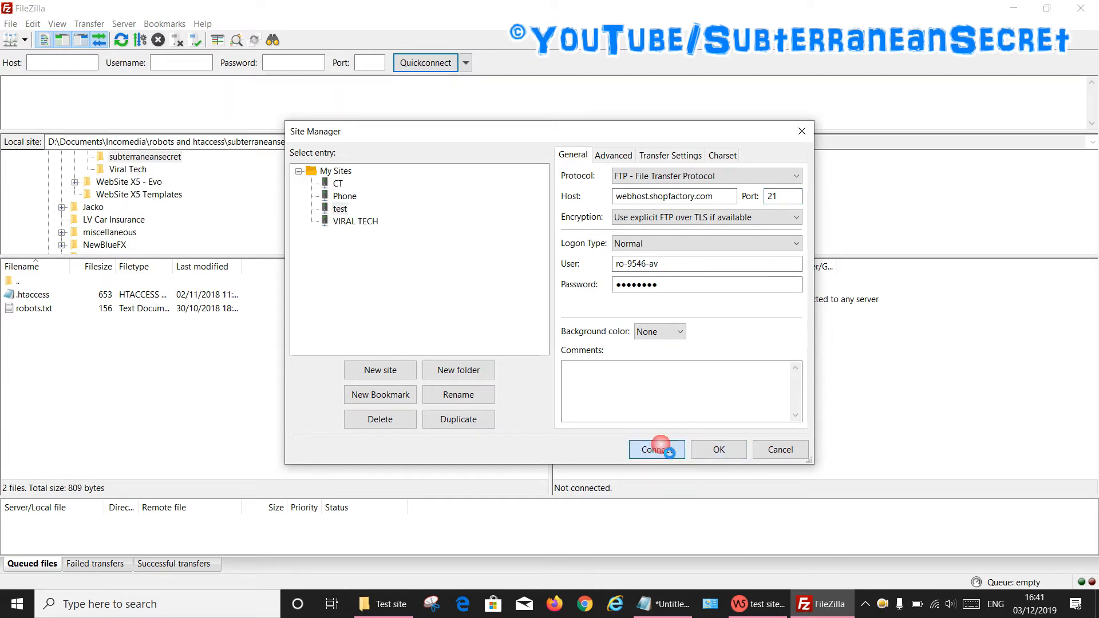
click(658, 449)
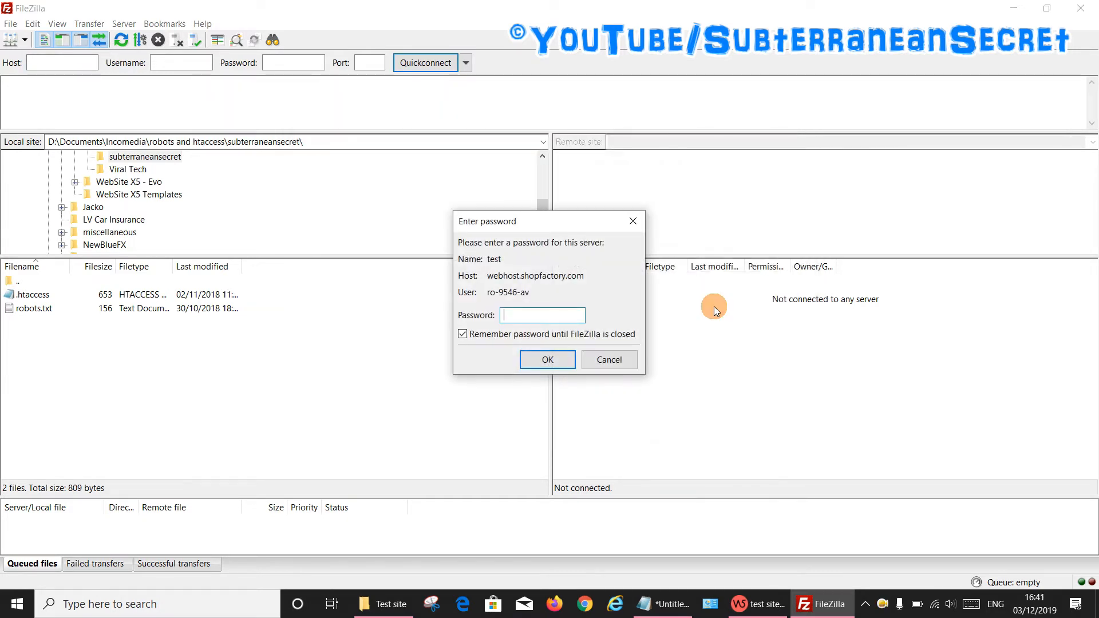
- Paste the hosting password from the notes into the prompt to finish logging in
click(671, 604)
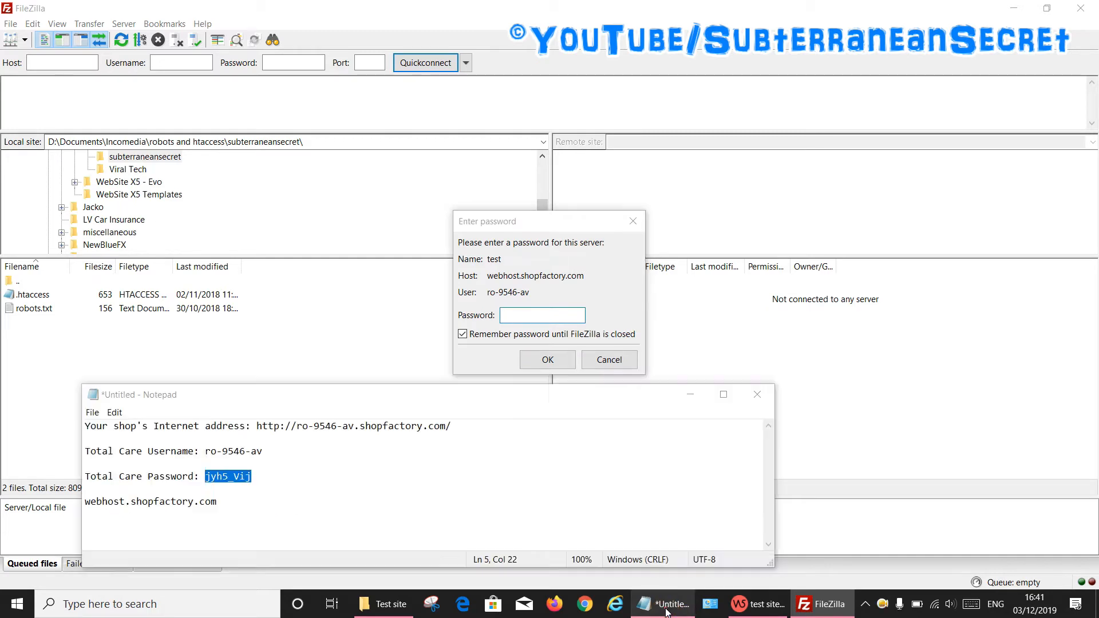
right_click(228, 476)
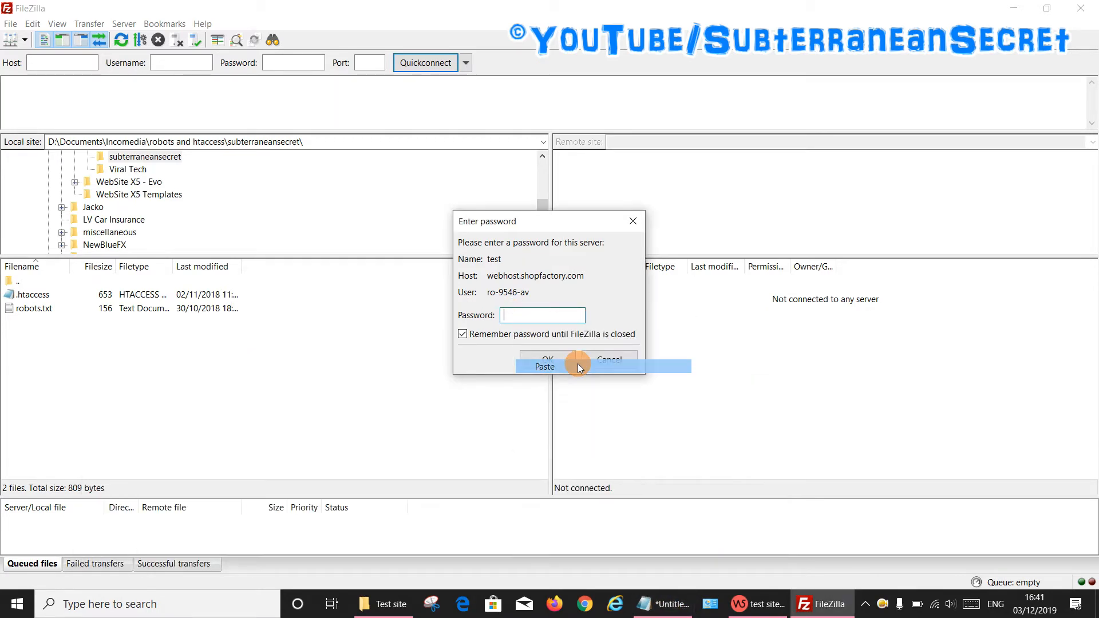
click(546, 358)
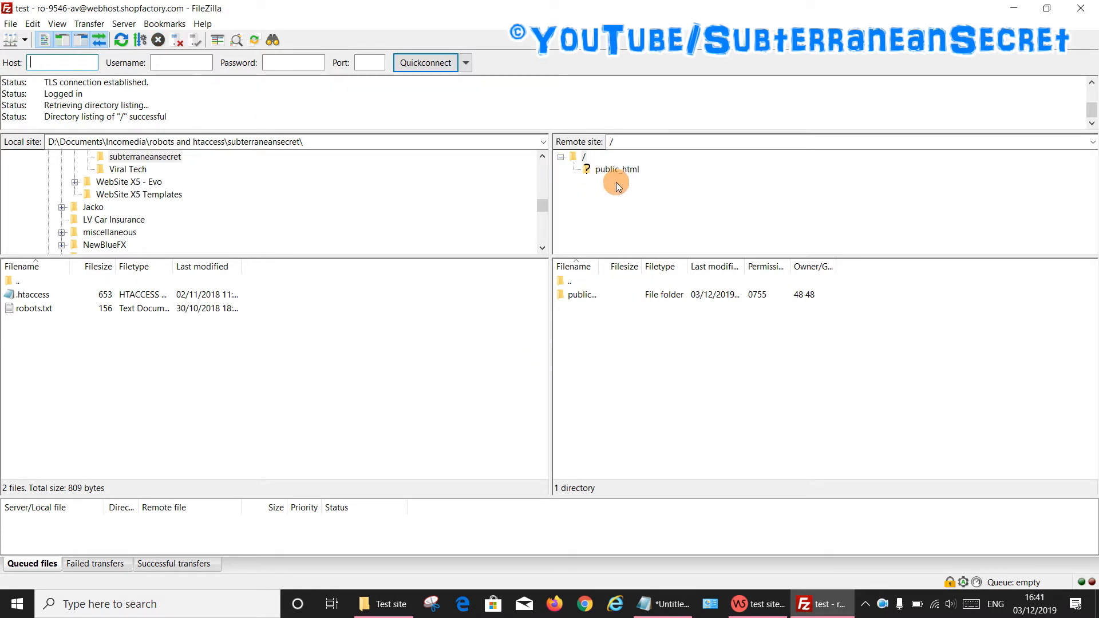
mouse_move(621, 176)
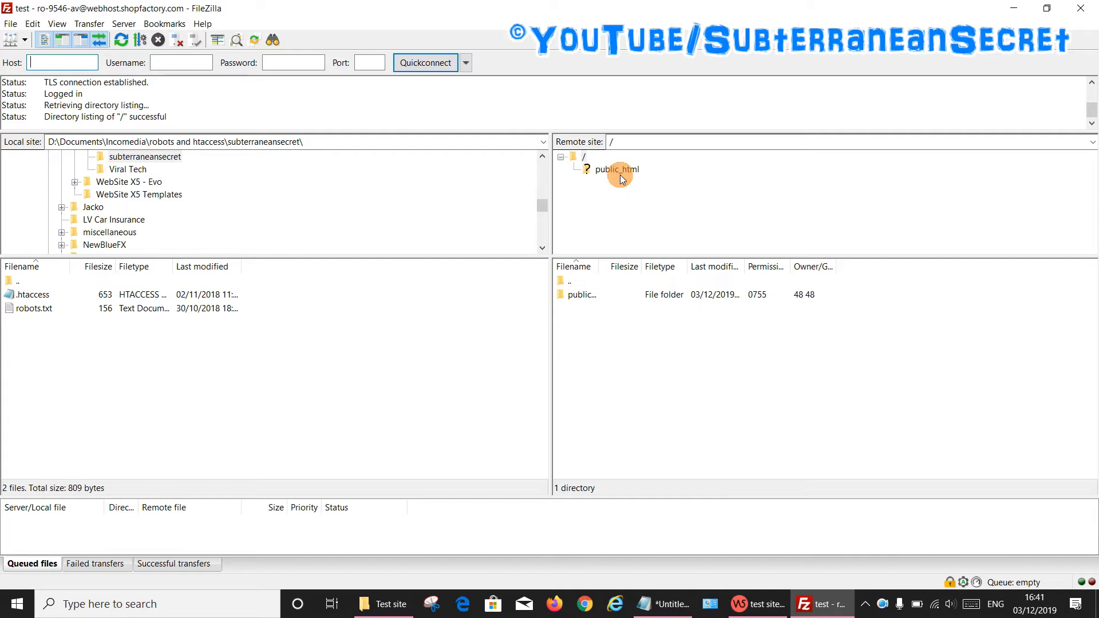
mouse_move(612, 181)
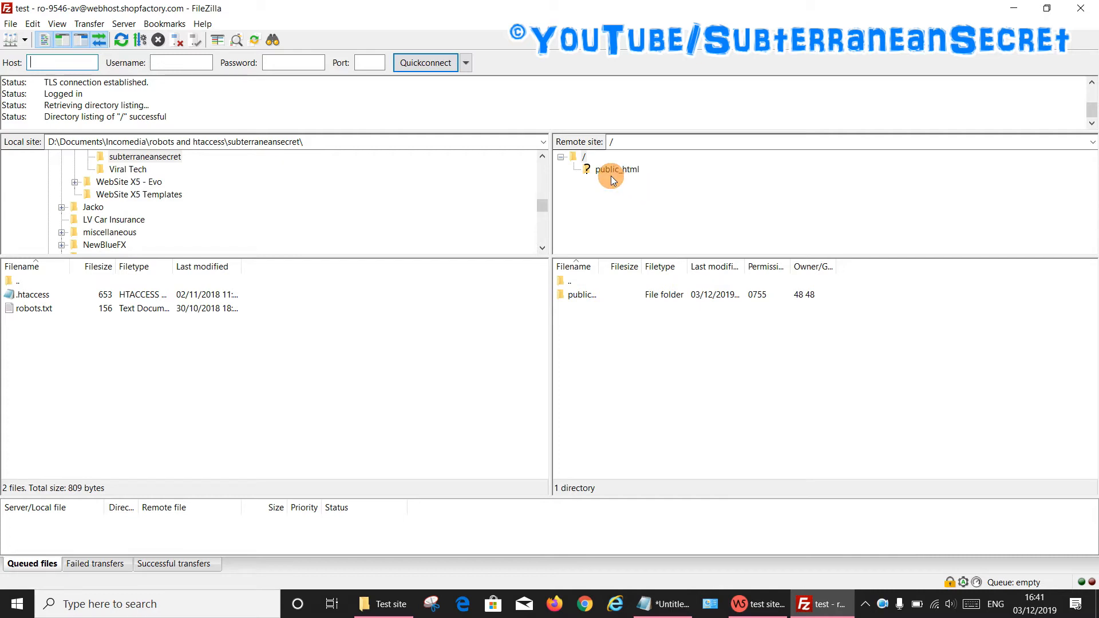
mouse_move(597, 176)
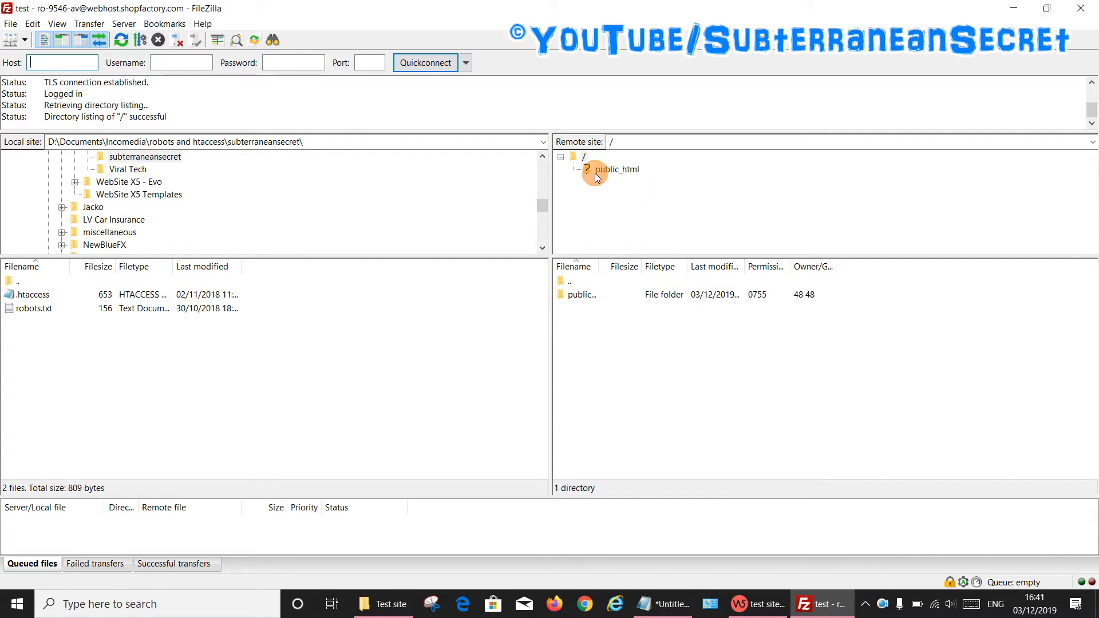
- Enter the remote public_html folder, currently empty
click(616, 169)
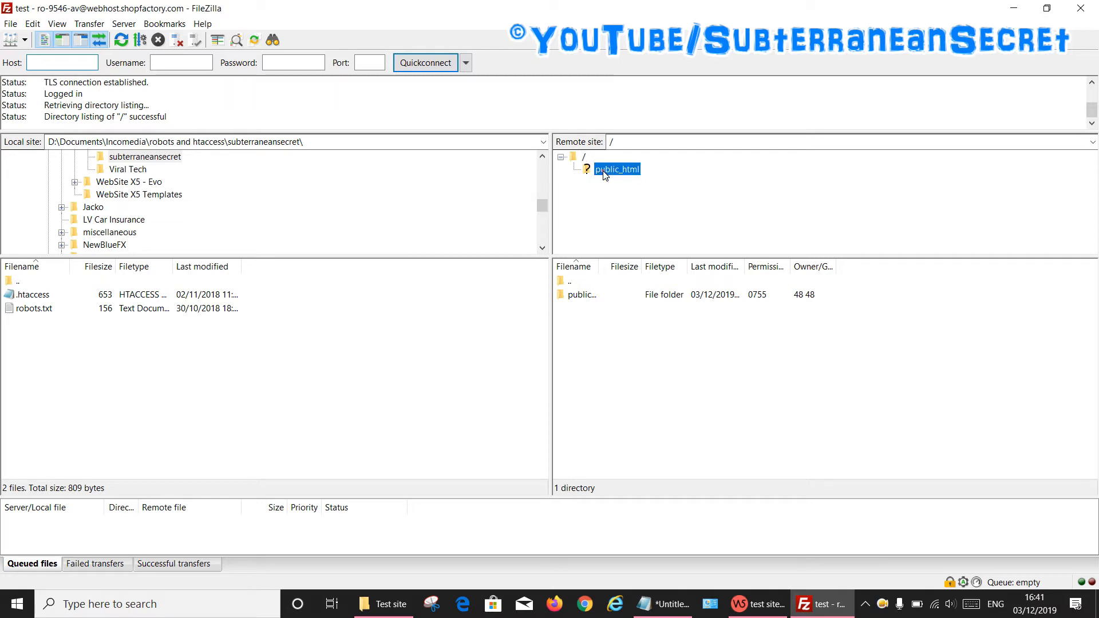
double_click(616, 170)
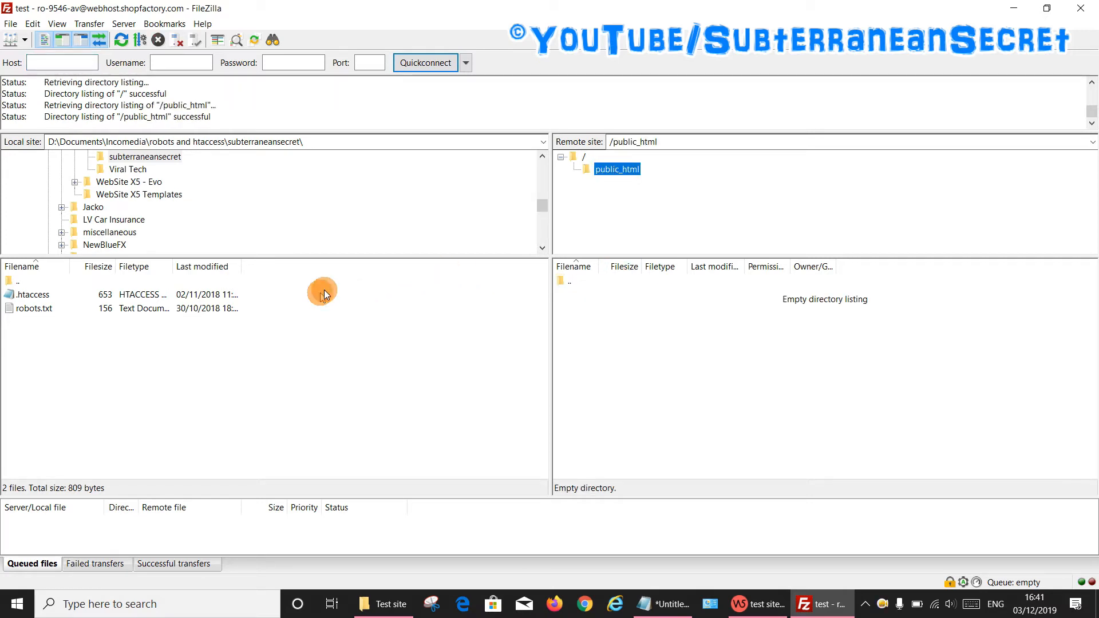
scroll(down, 3)
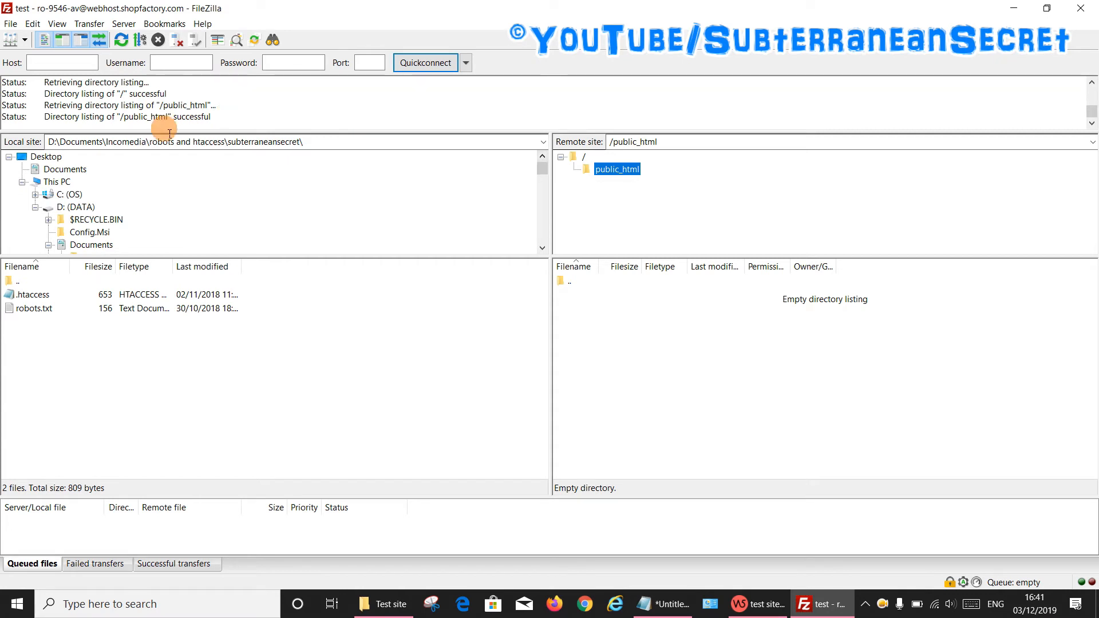
- Browse the local pane to D:\Downloads toward the Test site folder
click(74, 206)
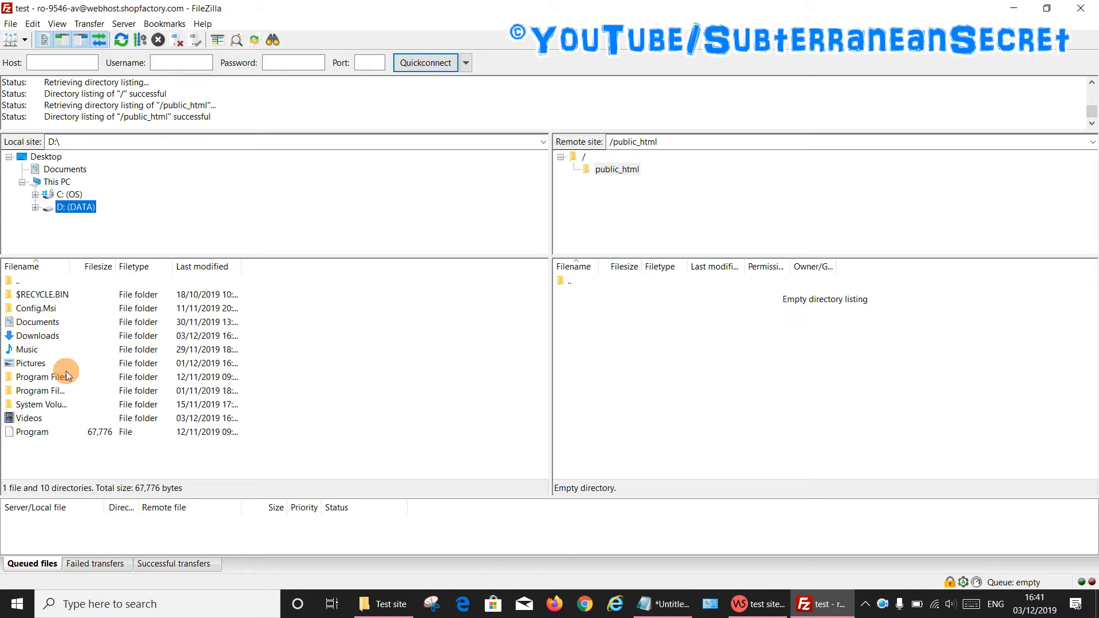
click(32, 336)
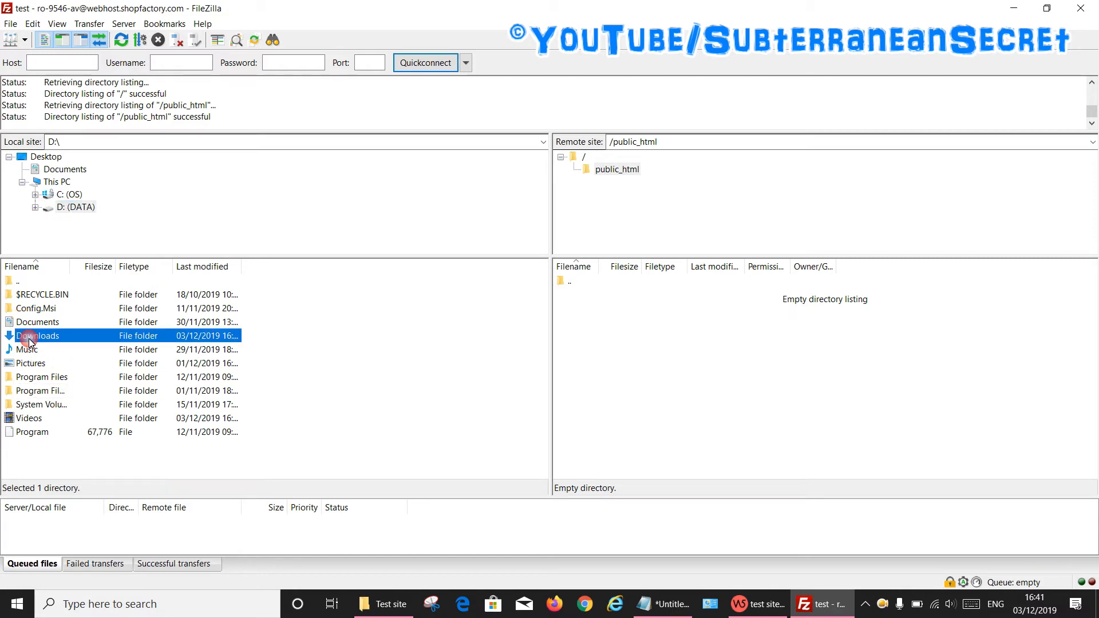
double_click(35, 337)
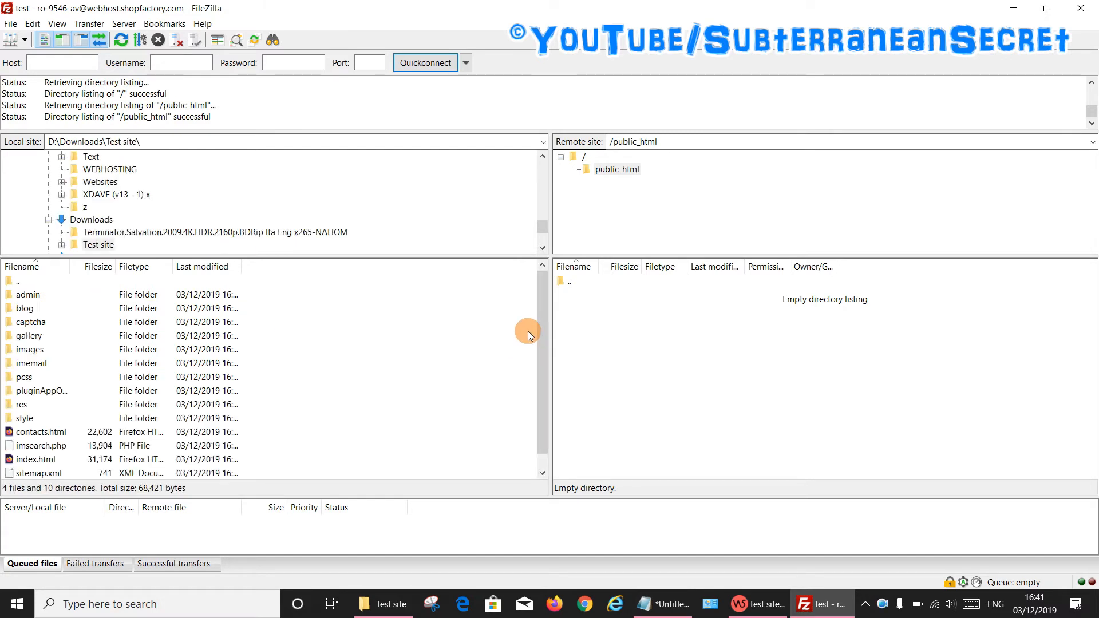
mouse_move(536, 286)
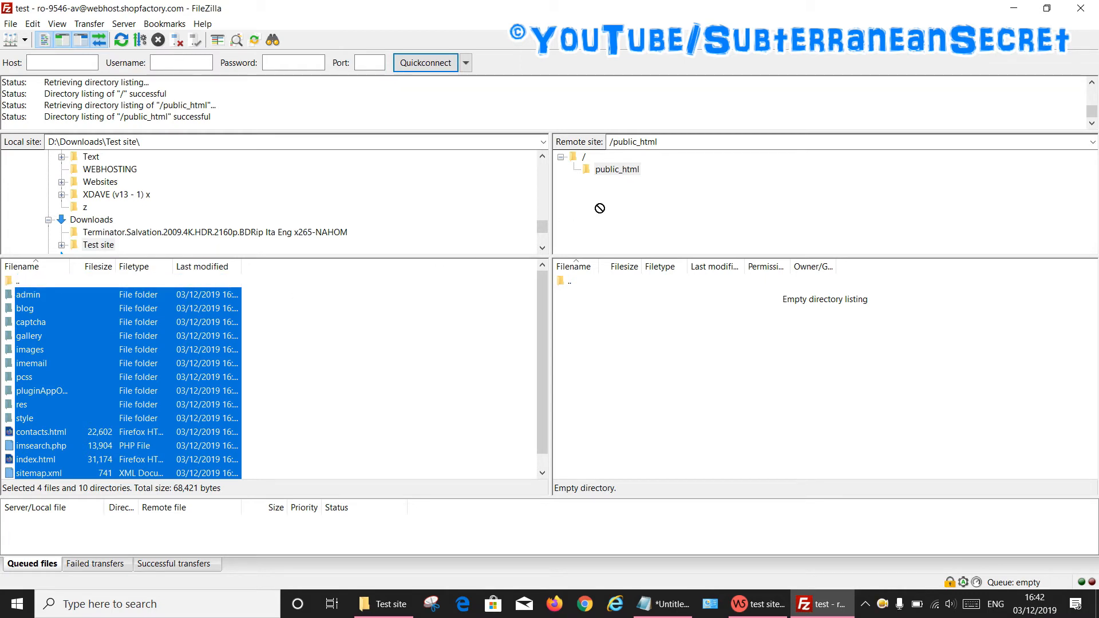
- Drop the selected Test site files onto public_html to upload them all
click(616, 170)
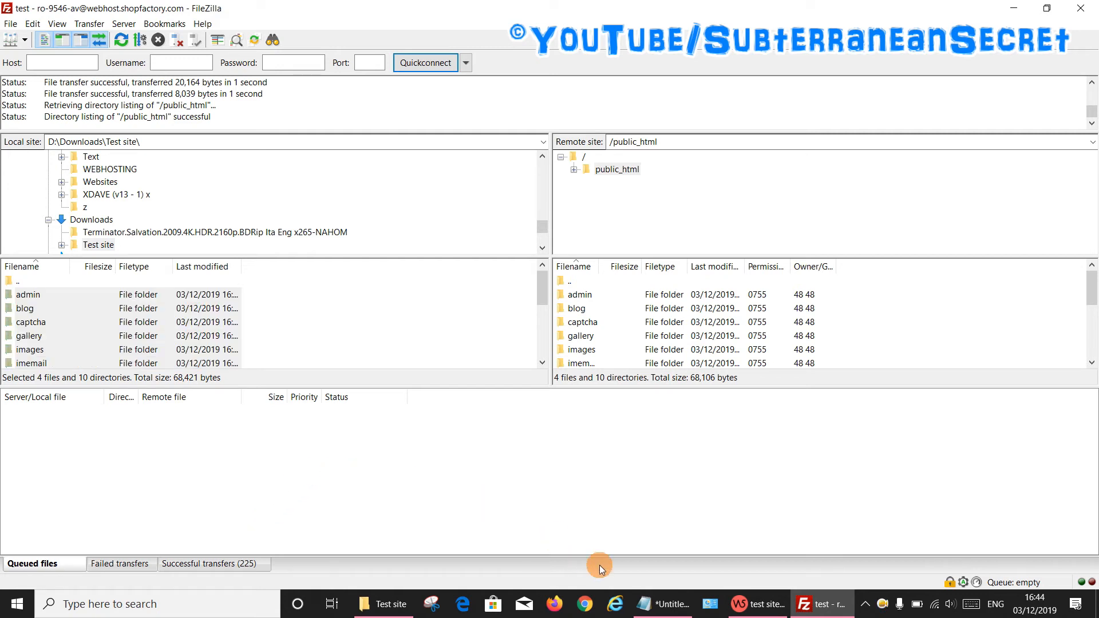
- Copy the shop's internet address from the Notepad hosting notes and switch to Firefox
click(663, 604)
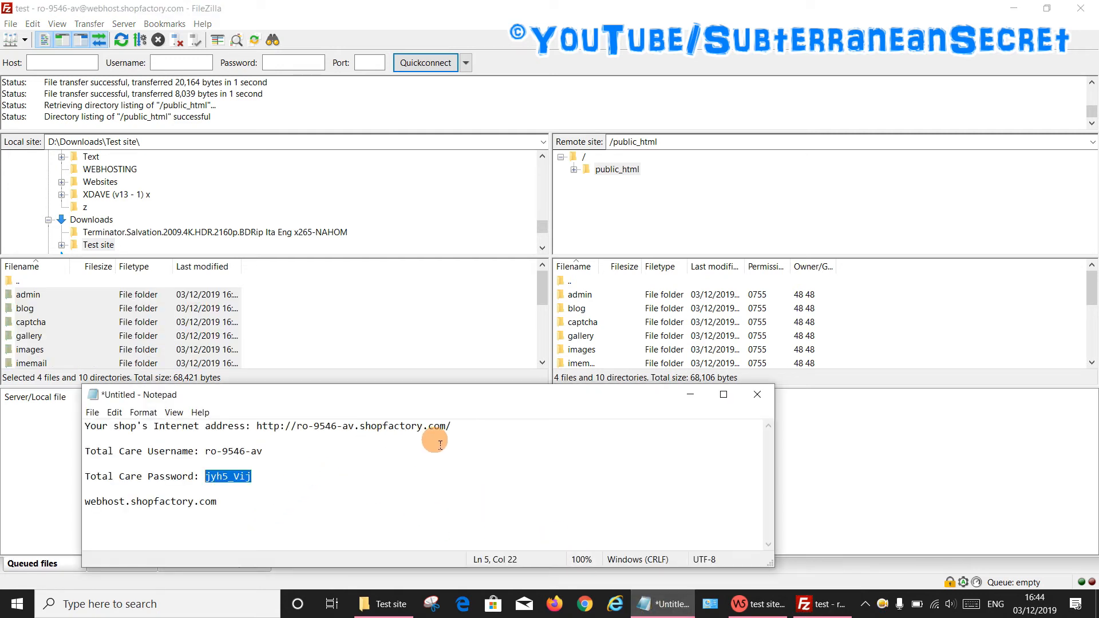
drag(258, 426, 452, 426)
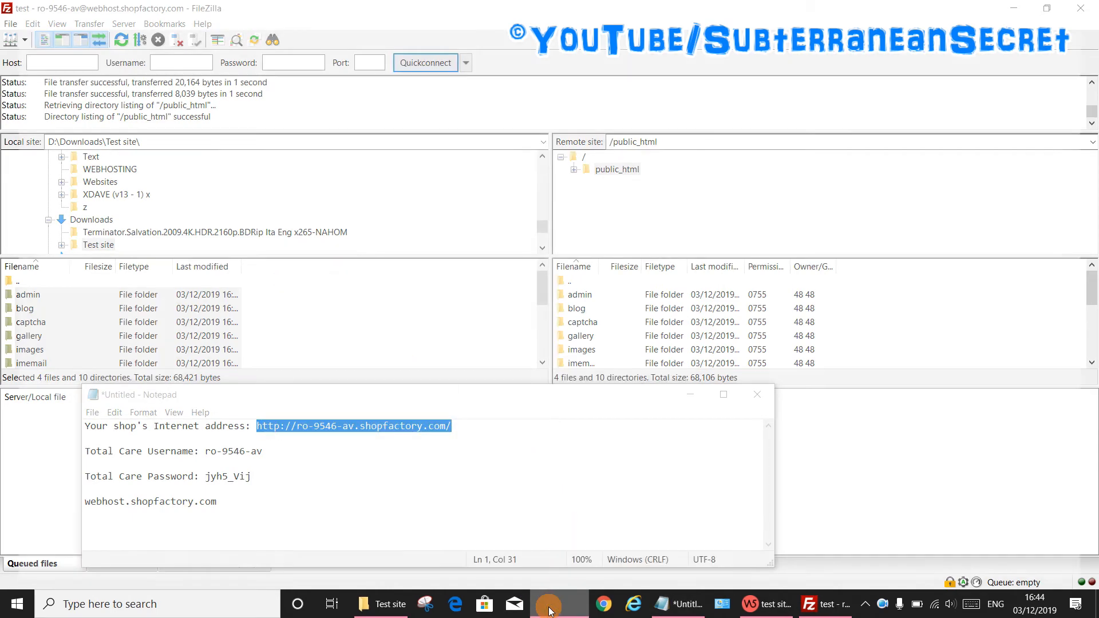
click(549, 604)
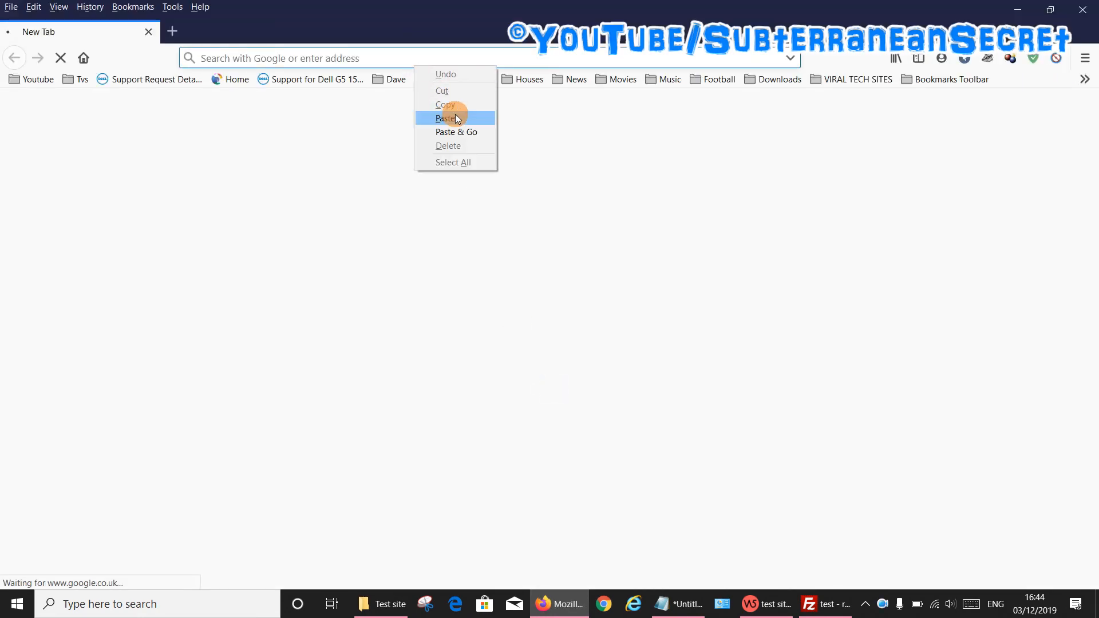
- Paste the shop address ro-9546-av.shopfactory.com into the address bar and load the live site
click(446, 118)
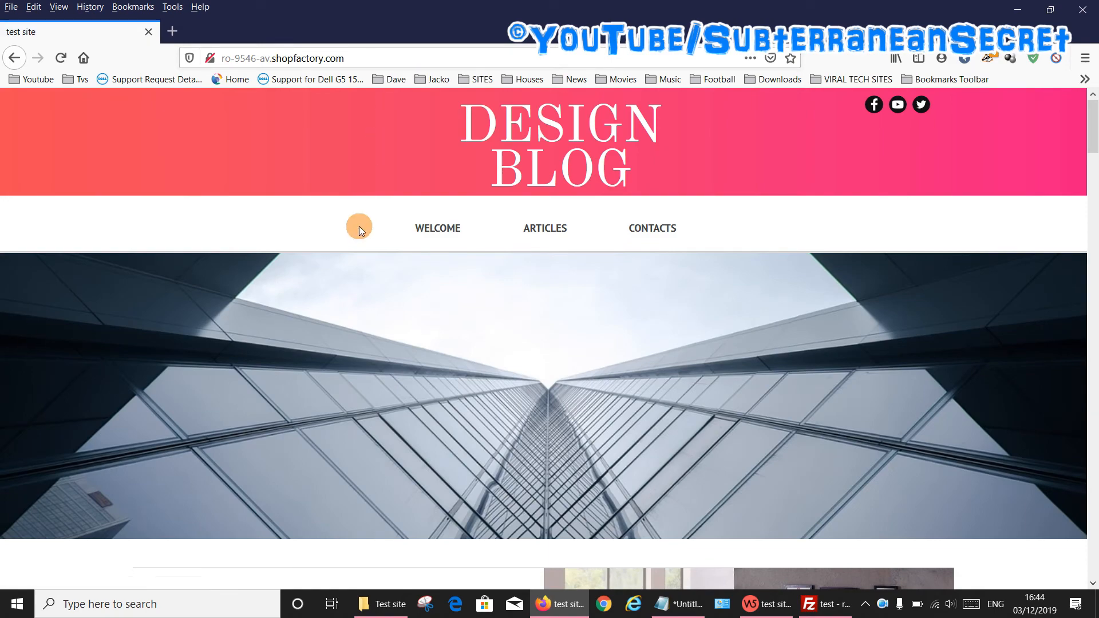
scroll(down, 3)
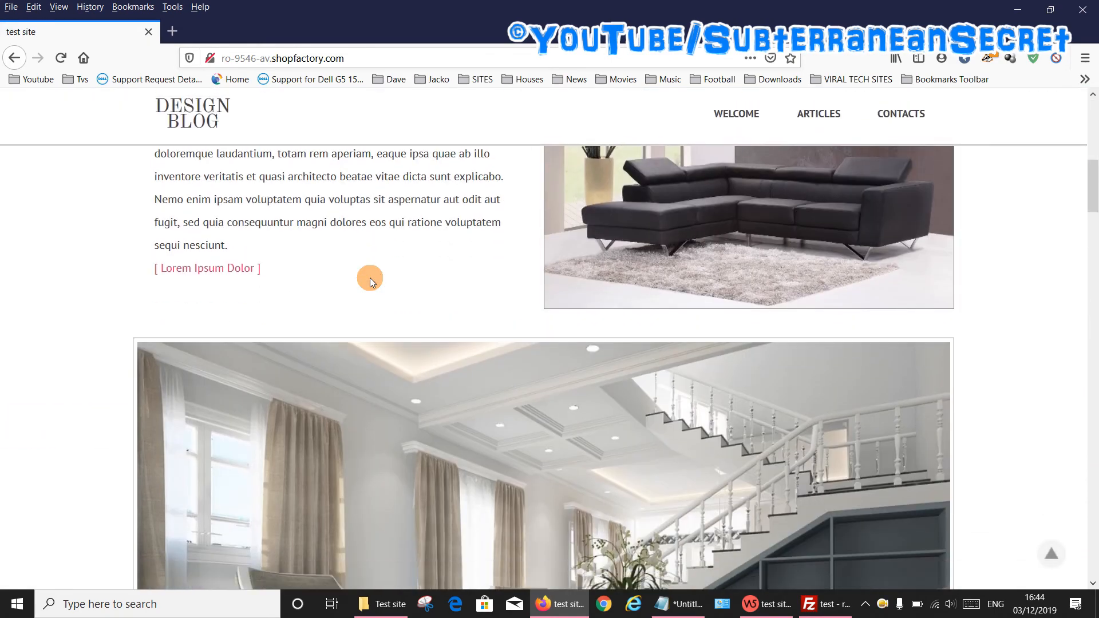
scroll(down, 3)
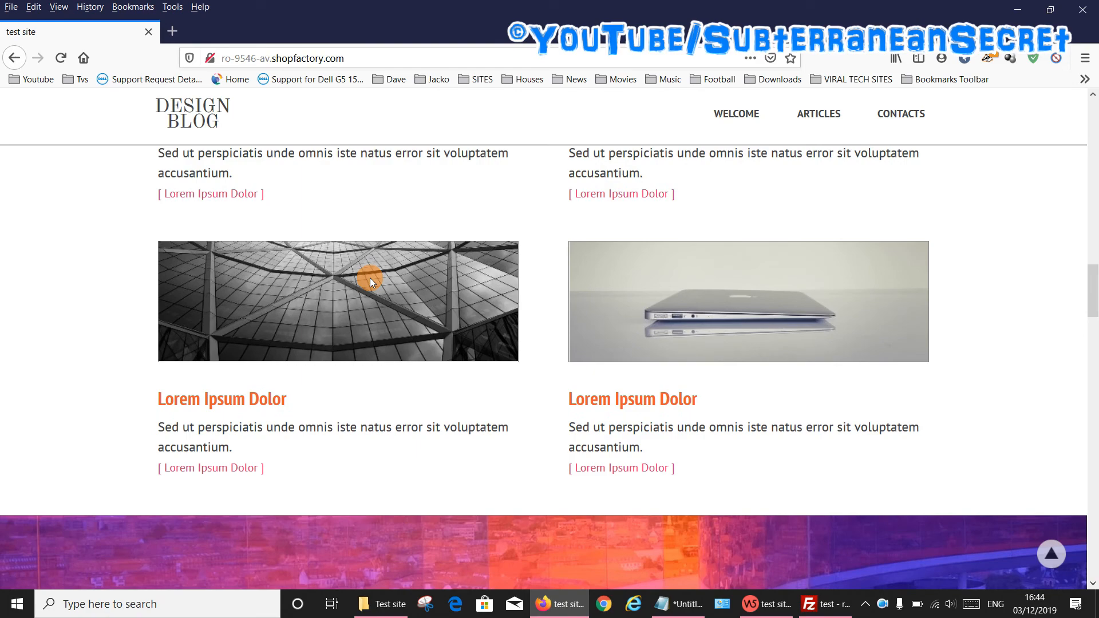
scroll(down, 3)
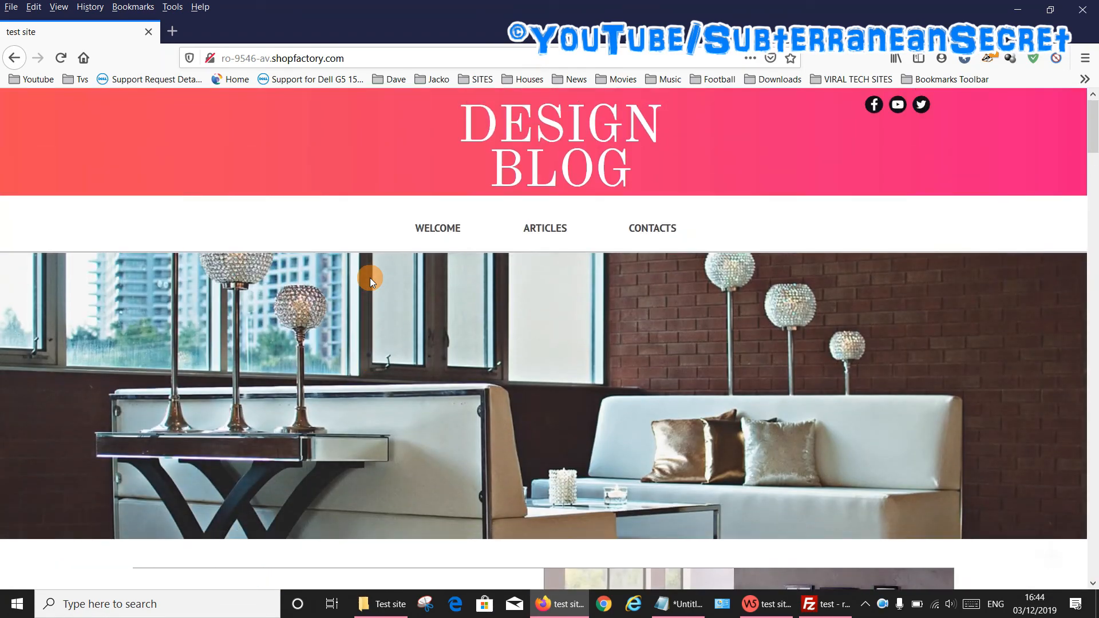
scroll(down, 3)
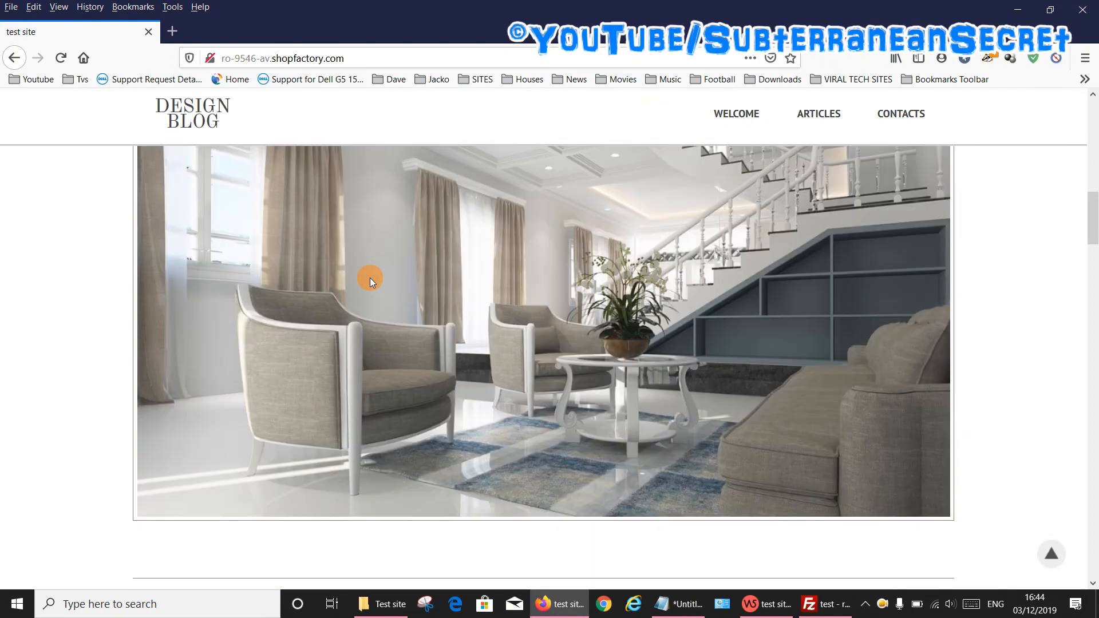
scroll(down, 3)
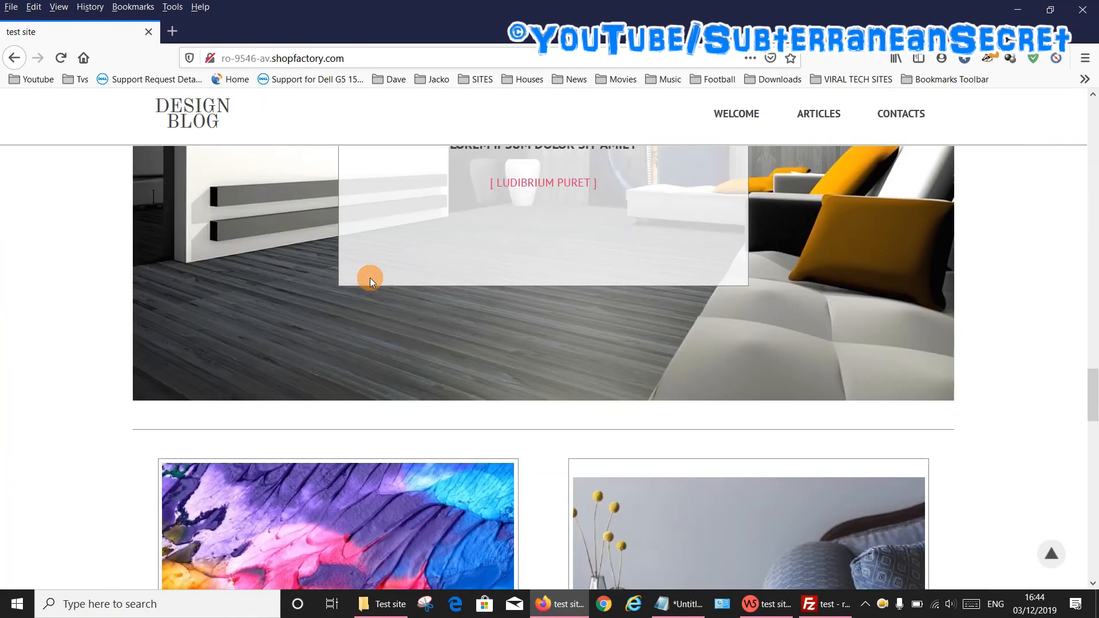
scroll(down, 3)
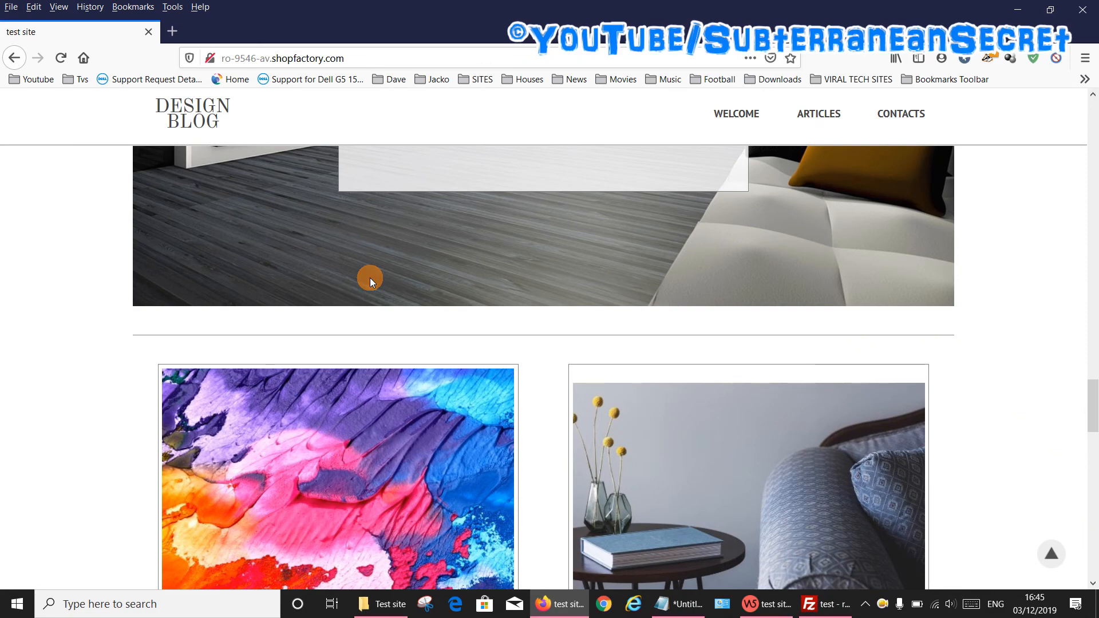
scroll(down, 3)
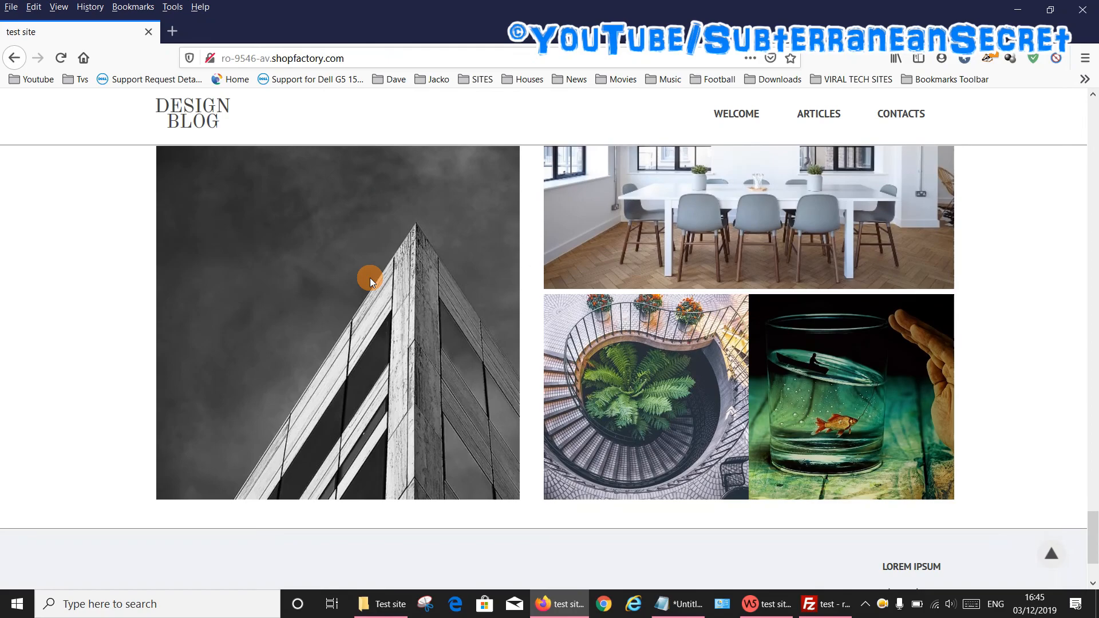